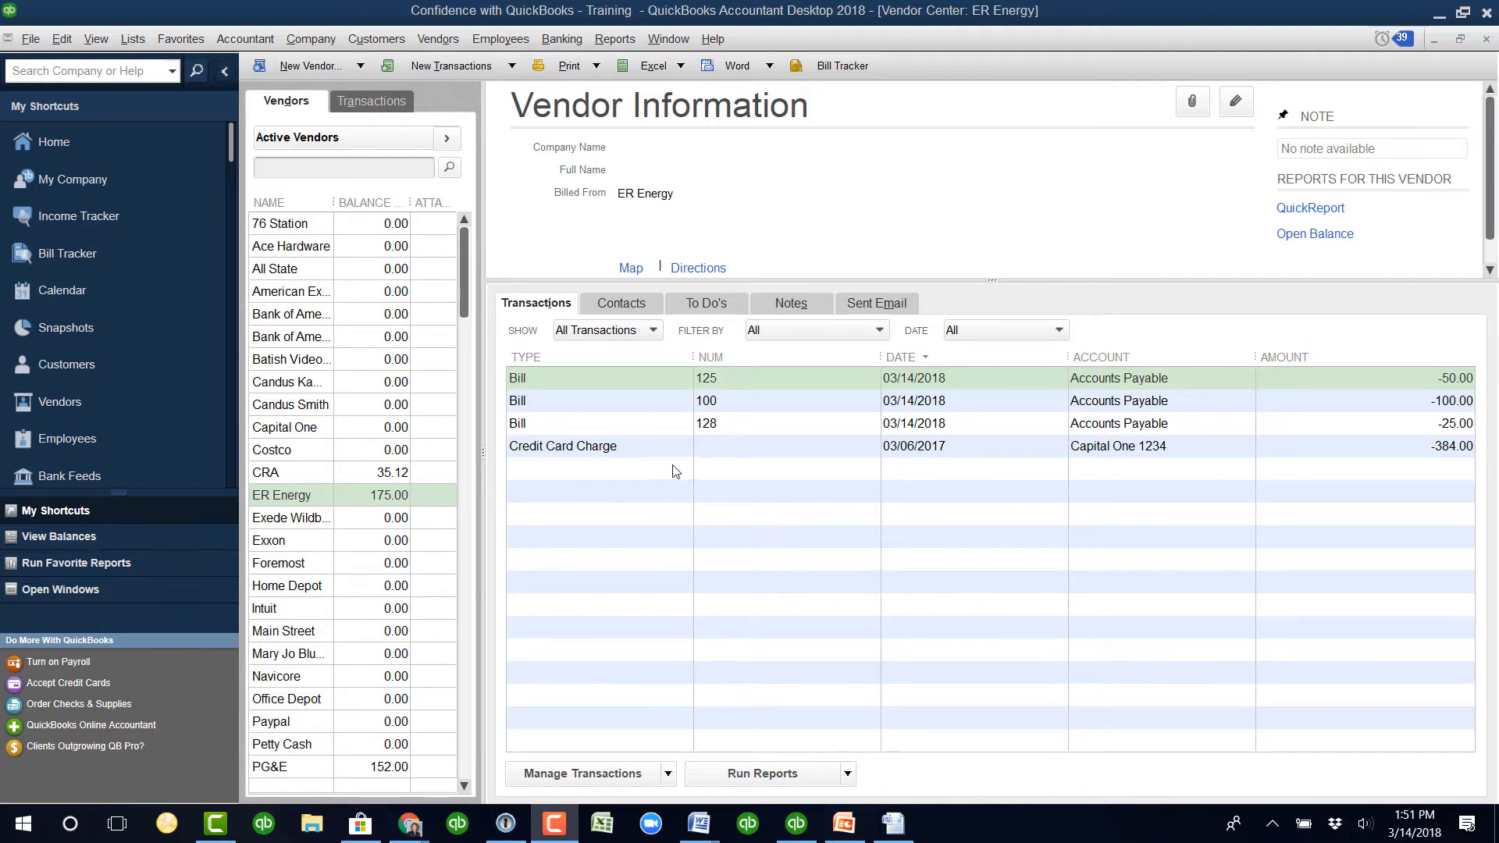
- Review ER Energy bills 125 and 128, then go to Pay Bills from New Transactions
click(707, 400)
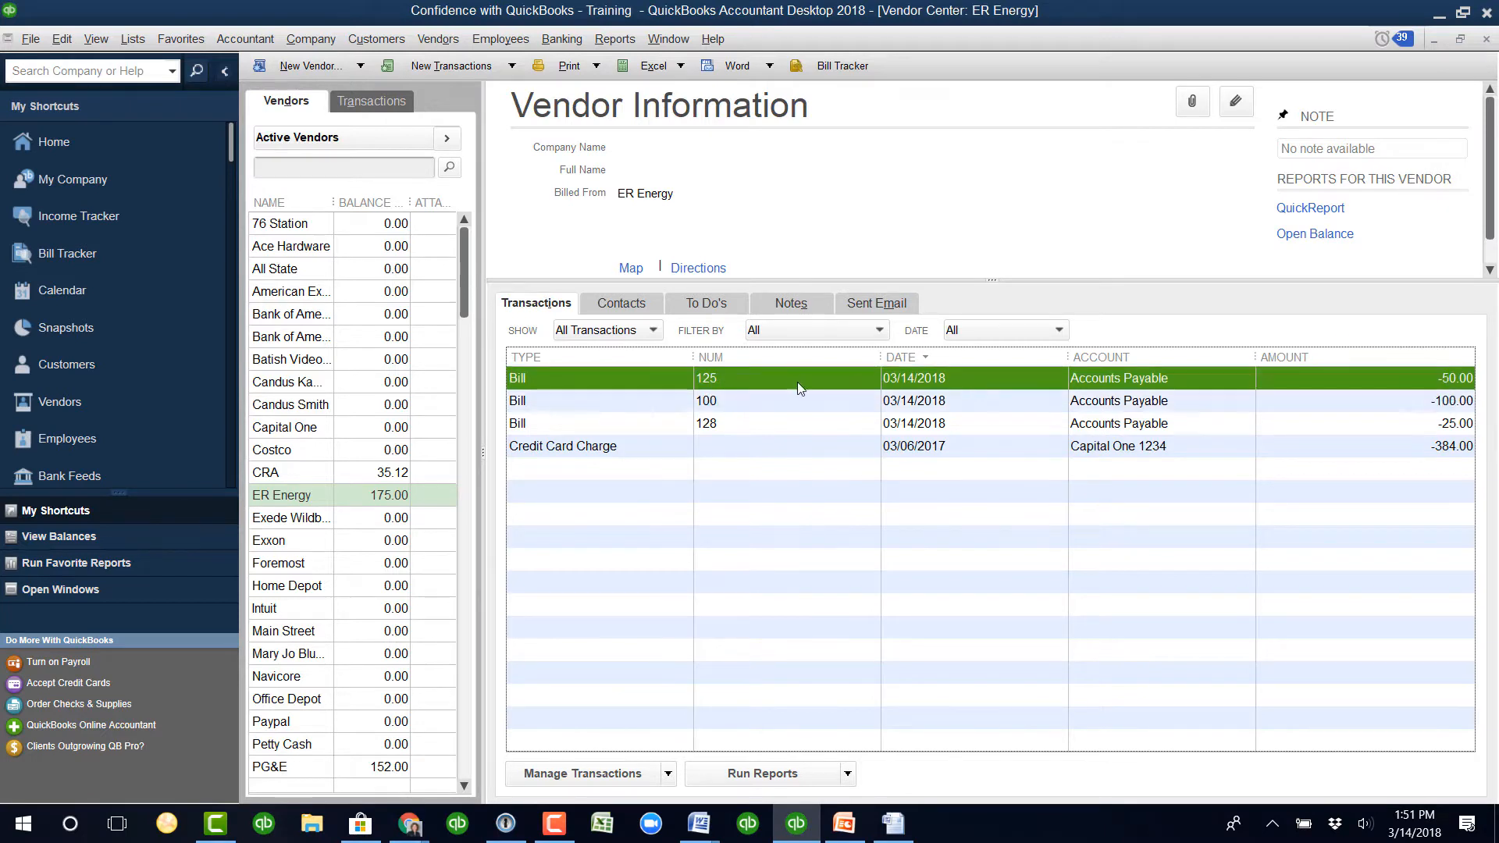
mouse_move(1298, 353)
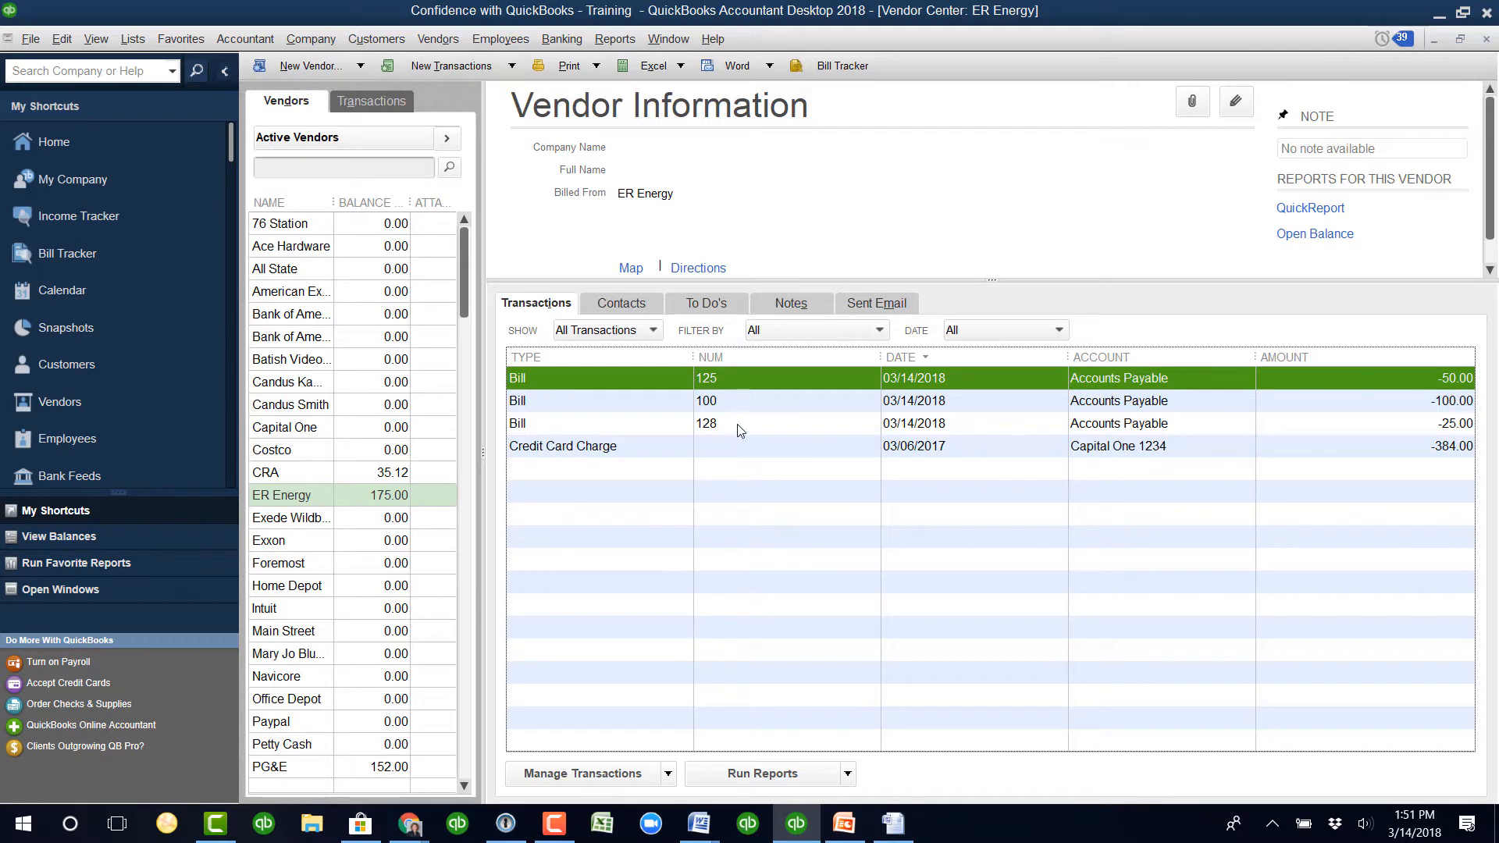
click(736, 423)
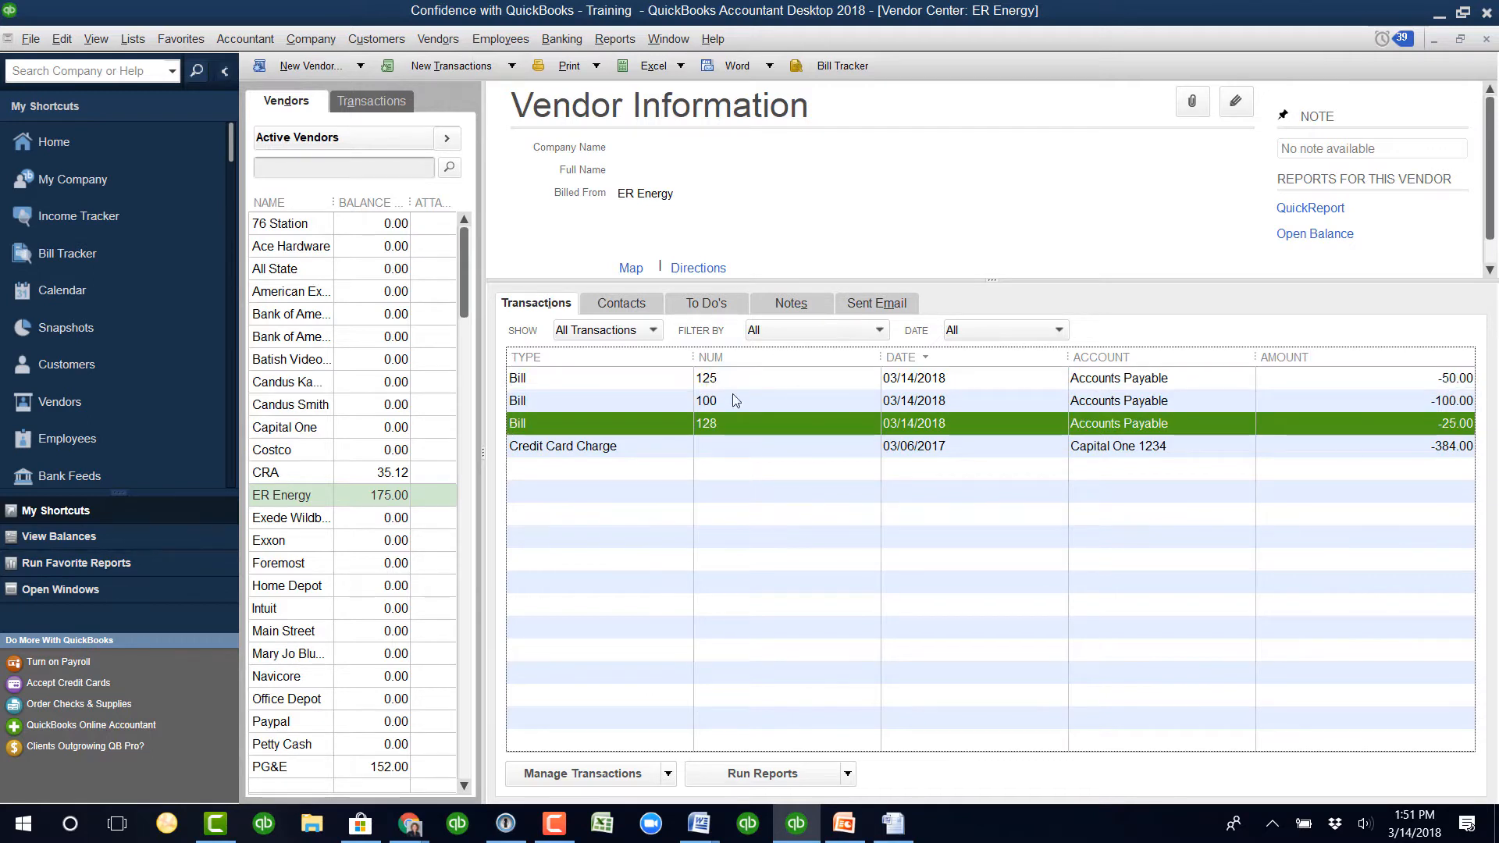
mouse_move(1404, 431)
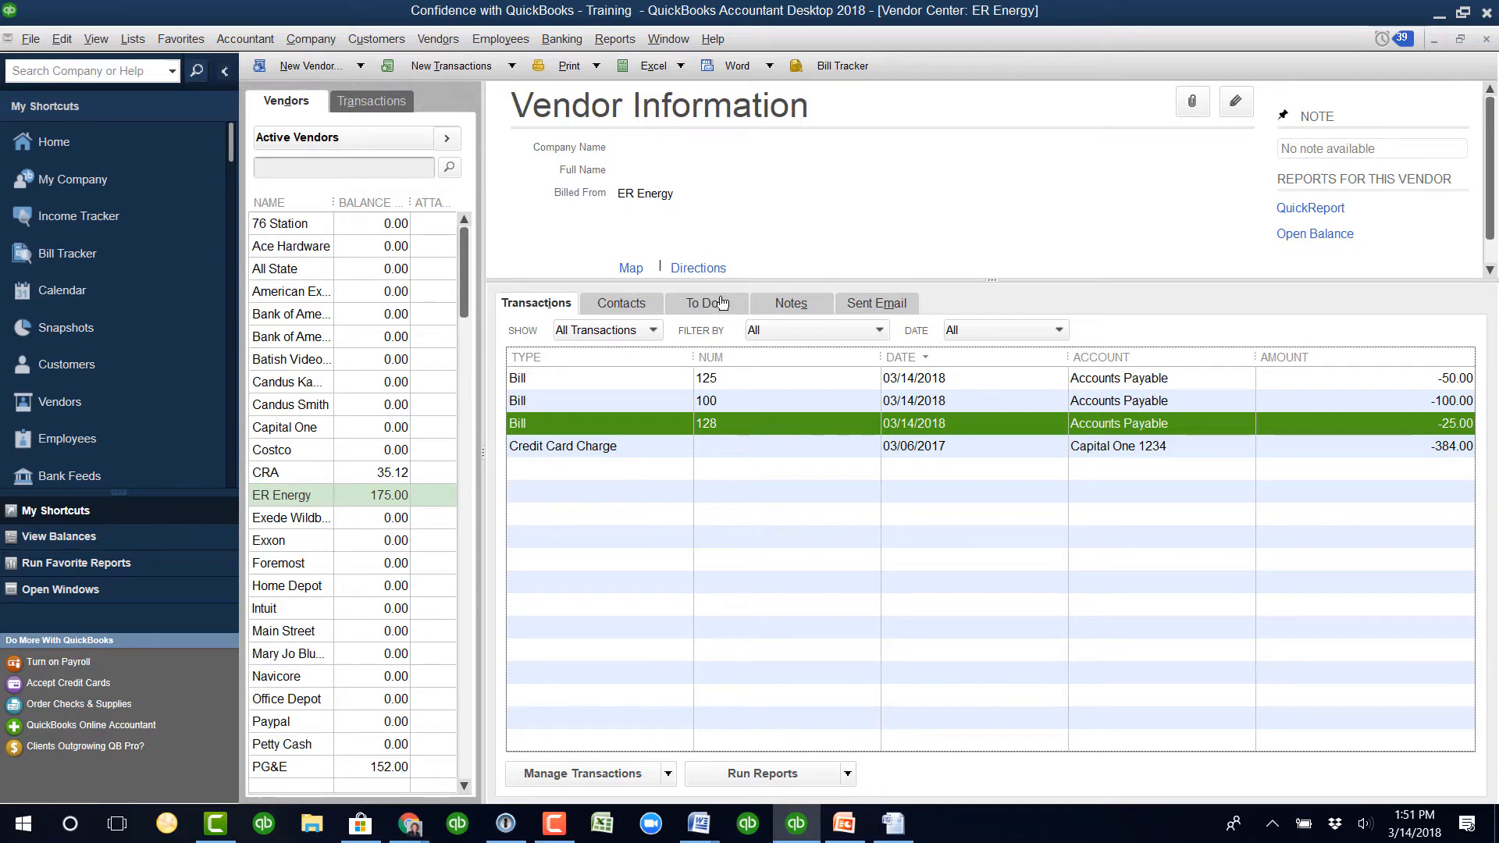
click(450, 65)
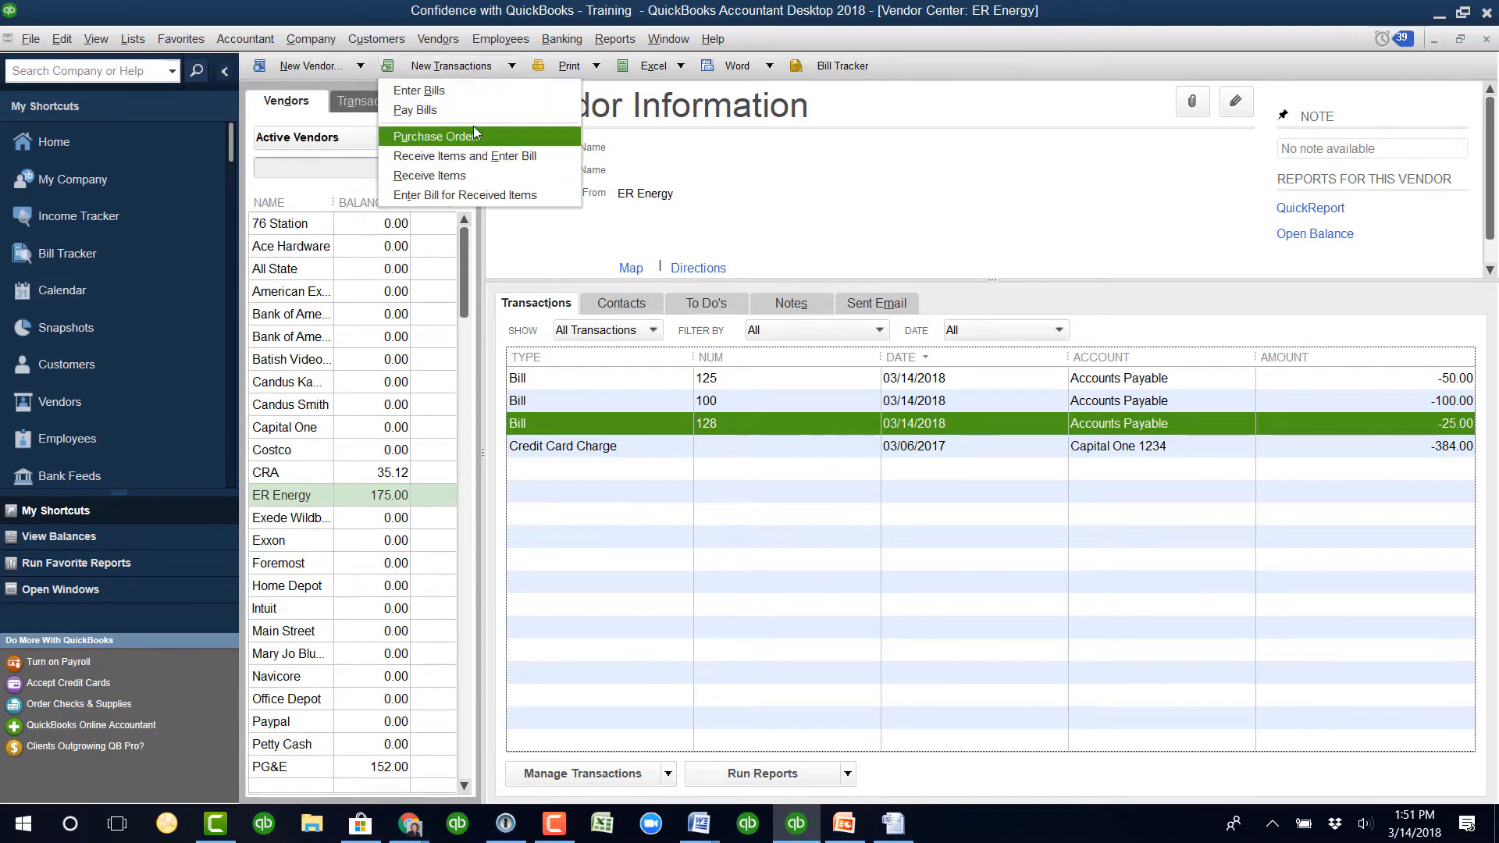
click(413, 109)
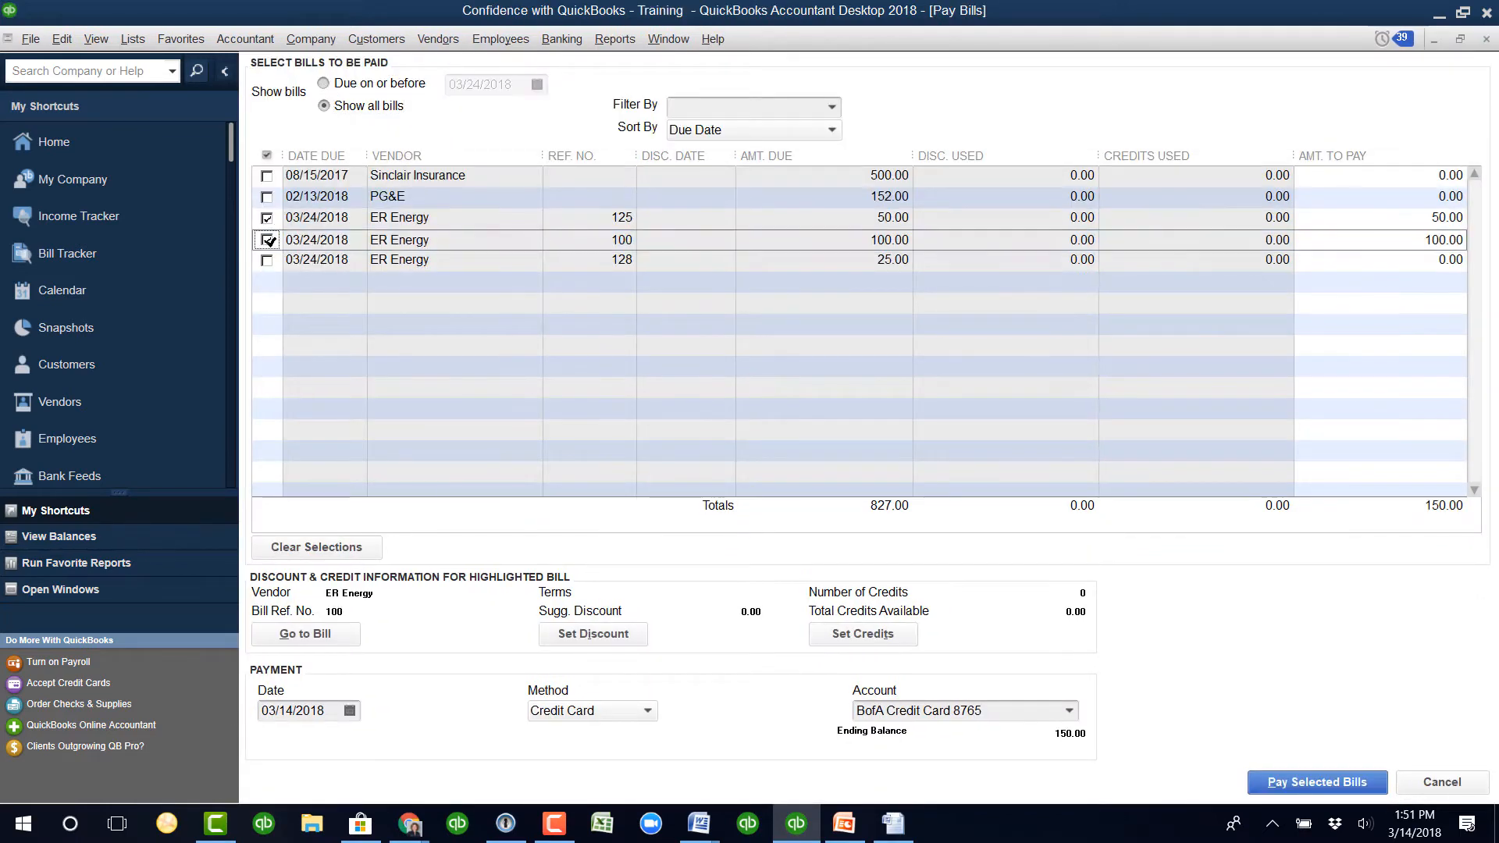
- Pay the three selected ER Energy bills with one $175 check and accept the check numbers
click(268, 260)
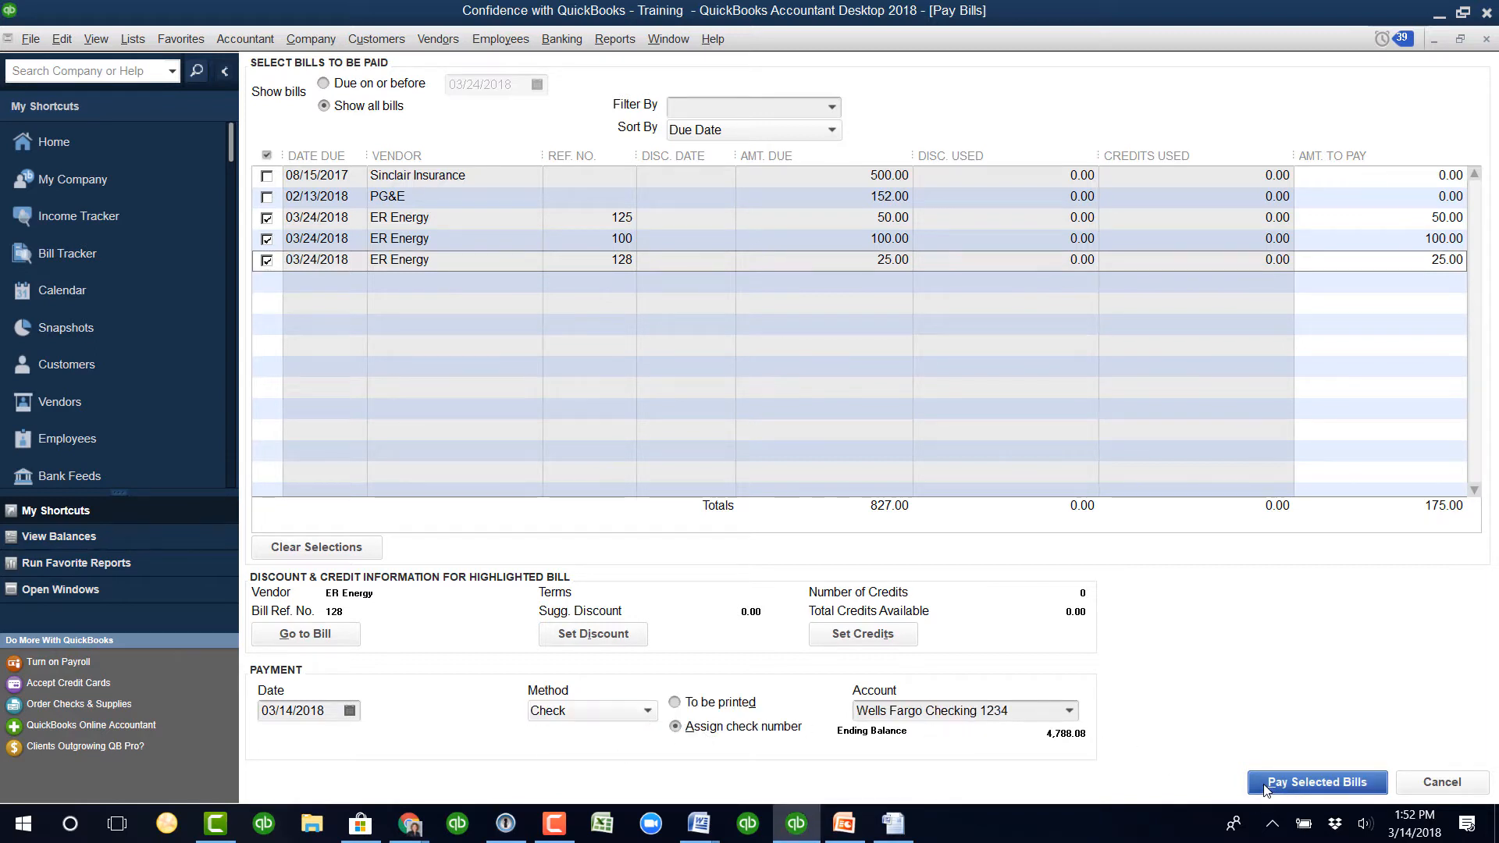
click(1316, 782)
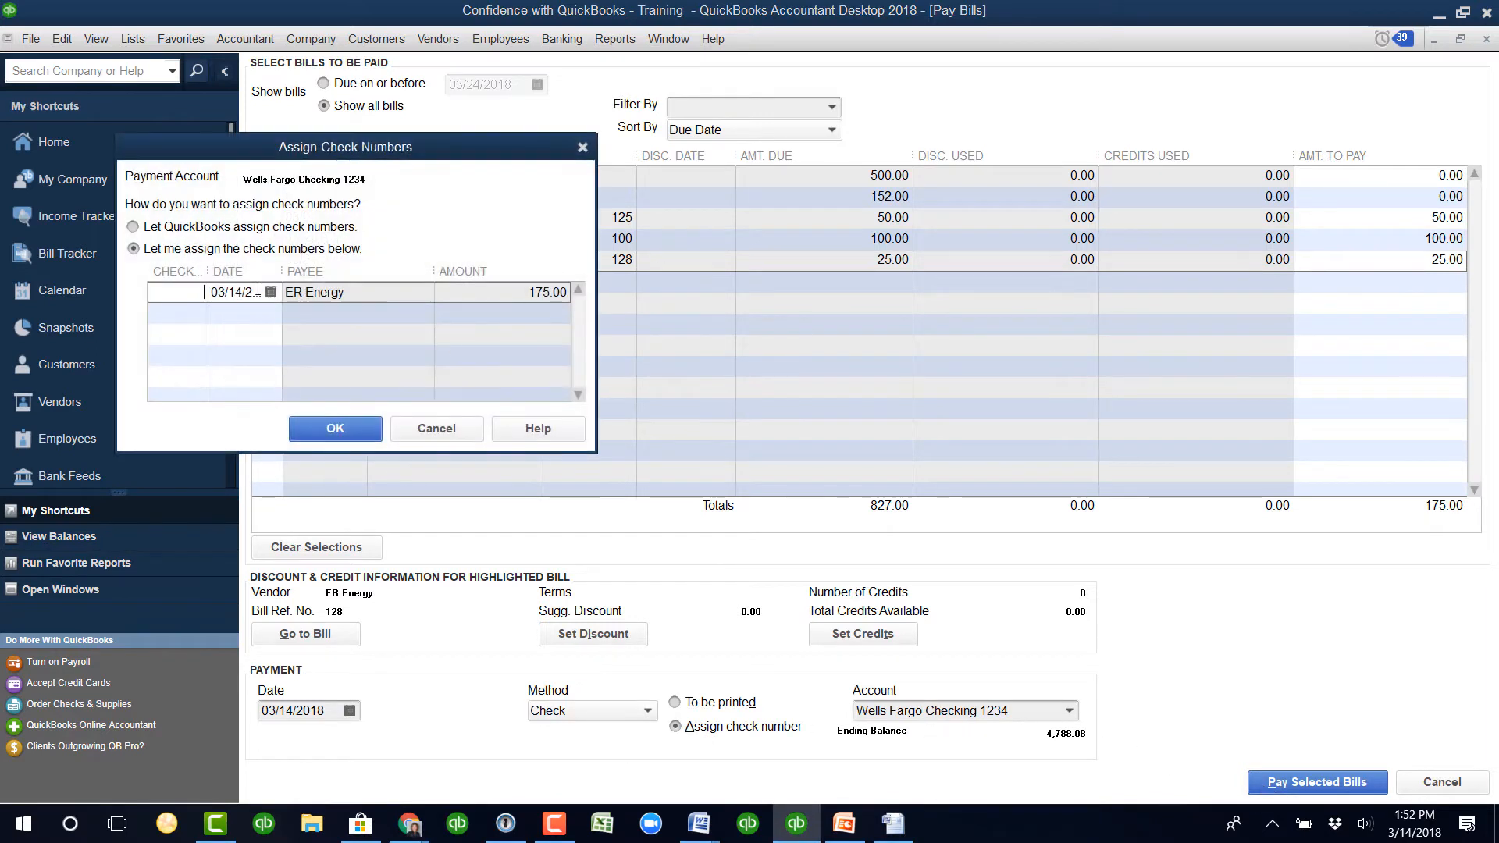
click(335, 427)
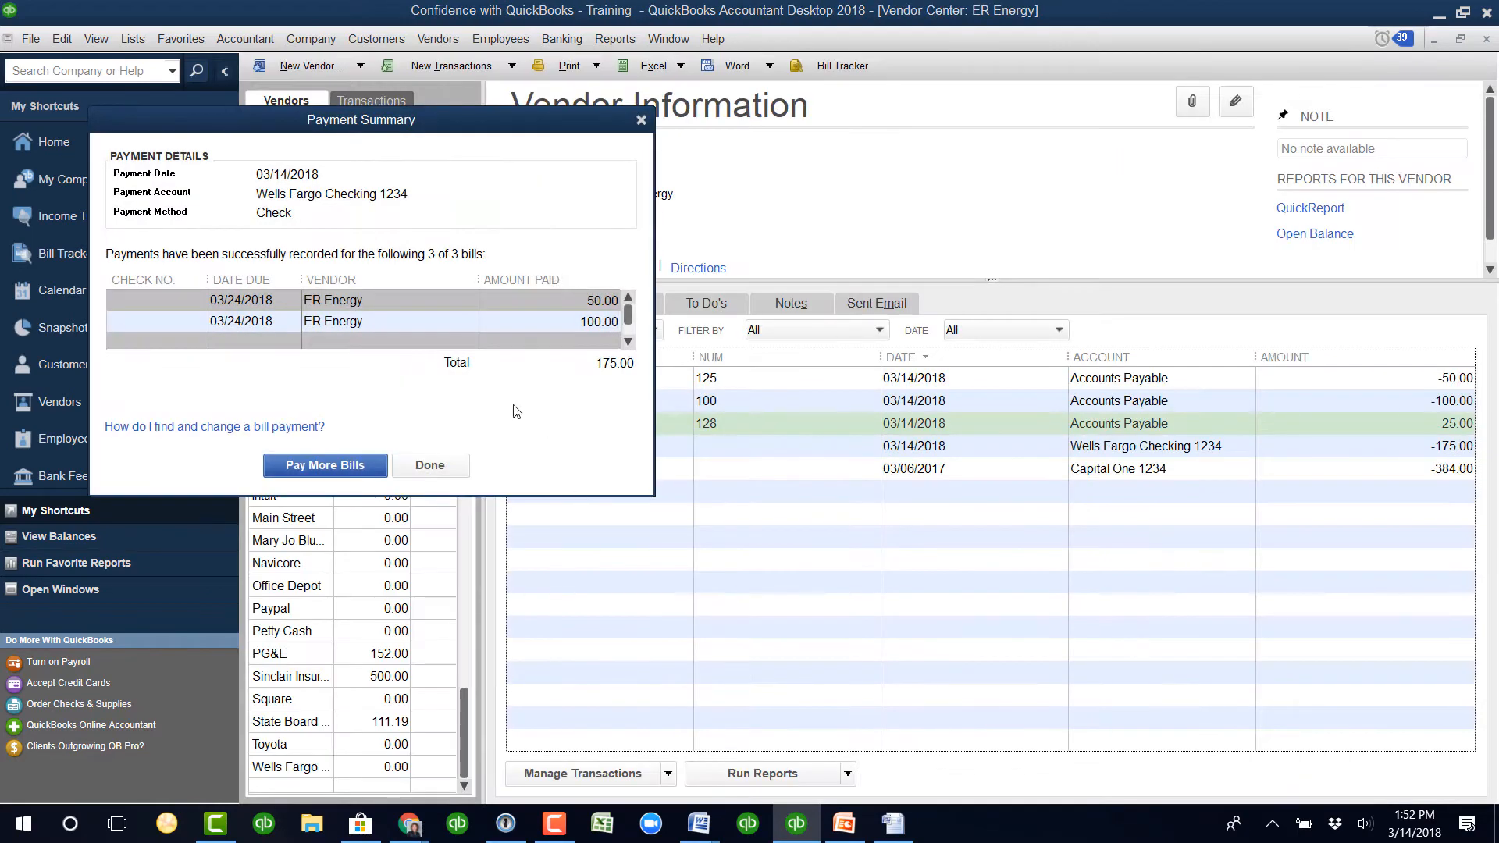
click(430, 465)
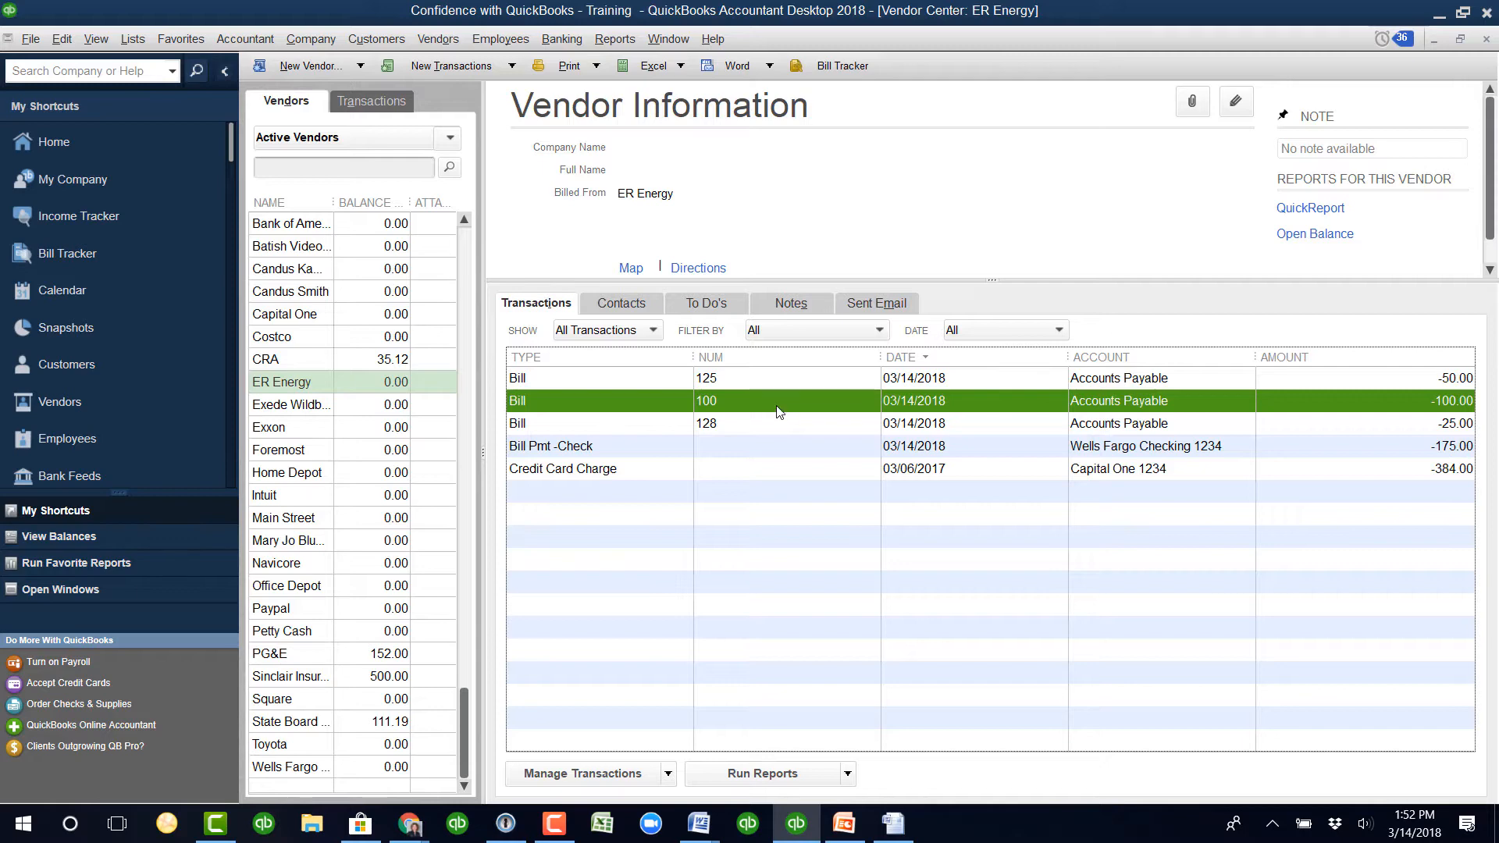
- Change bill 100's Amount Due to 250.00, save it and confirm the linked-transaction warning
double_click(706, 401)
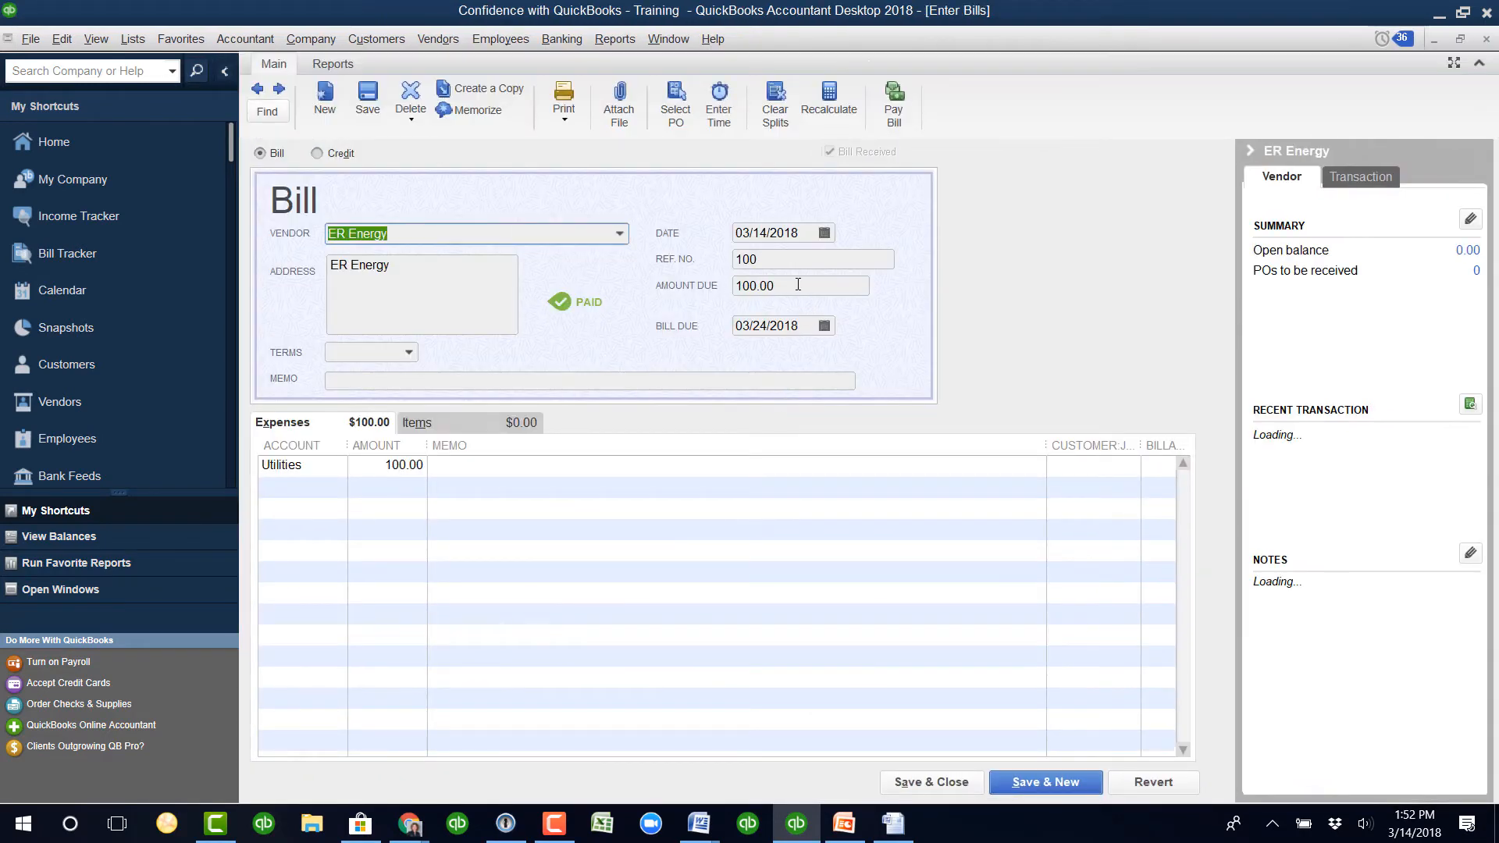
click(800, 285)
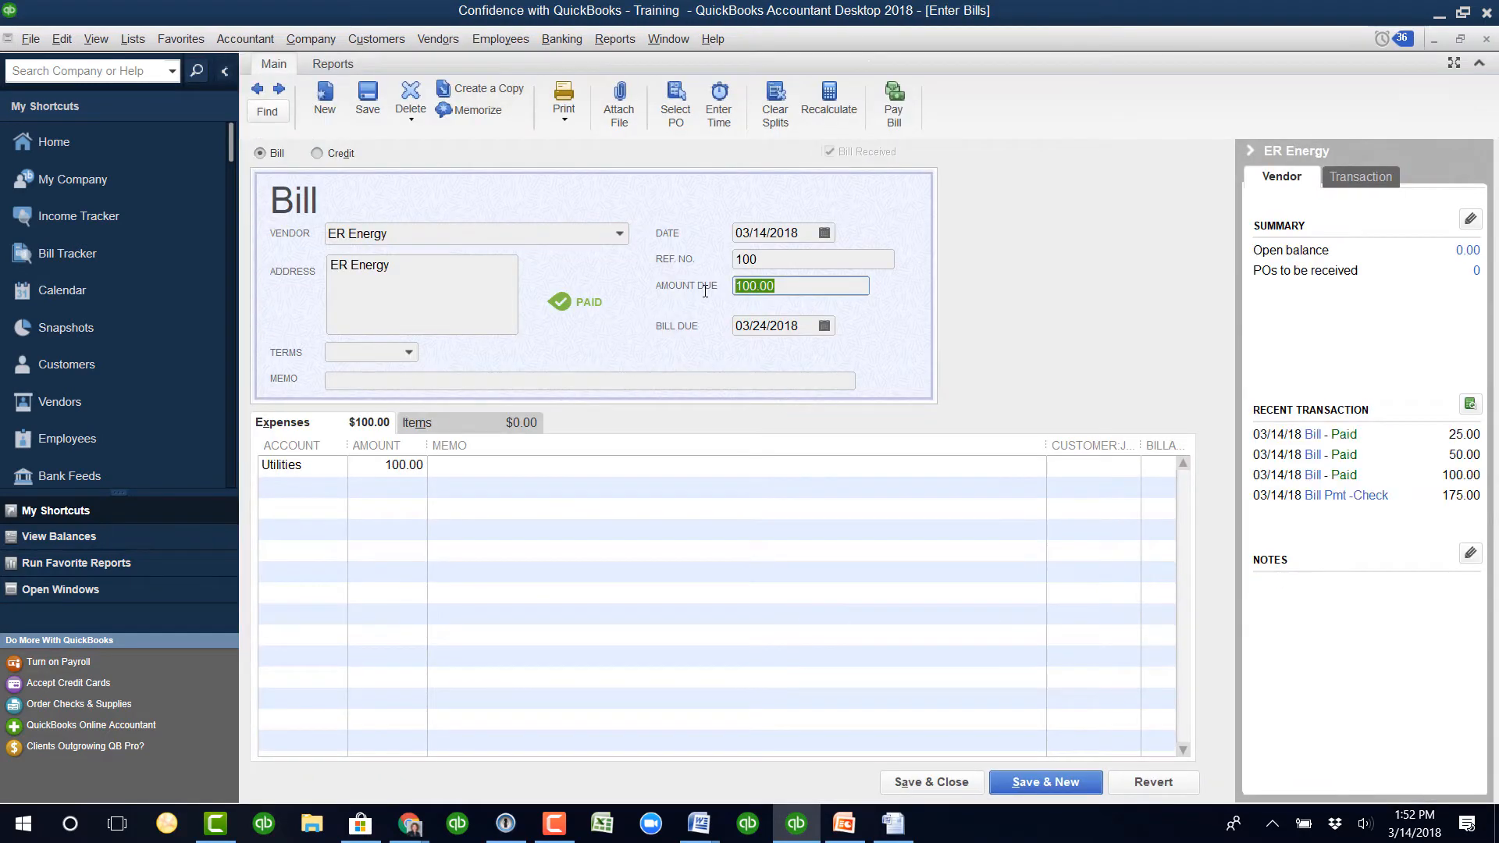
text(250.00)
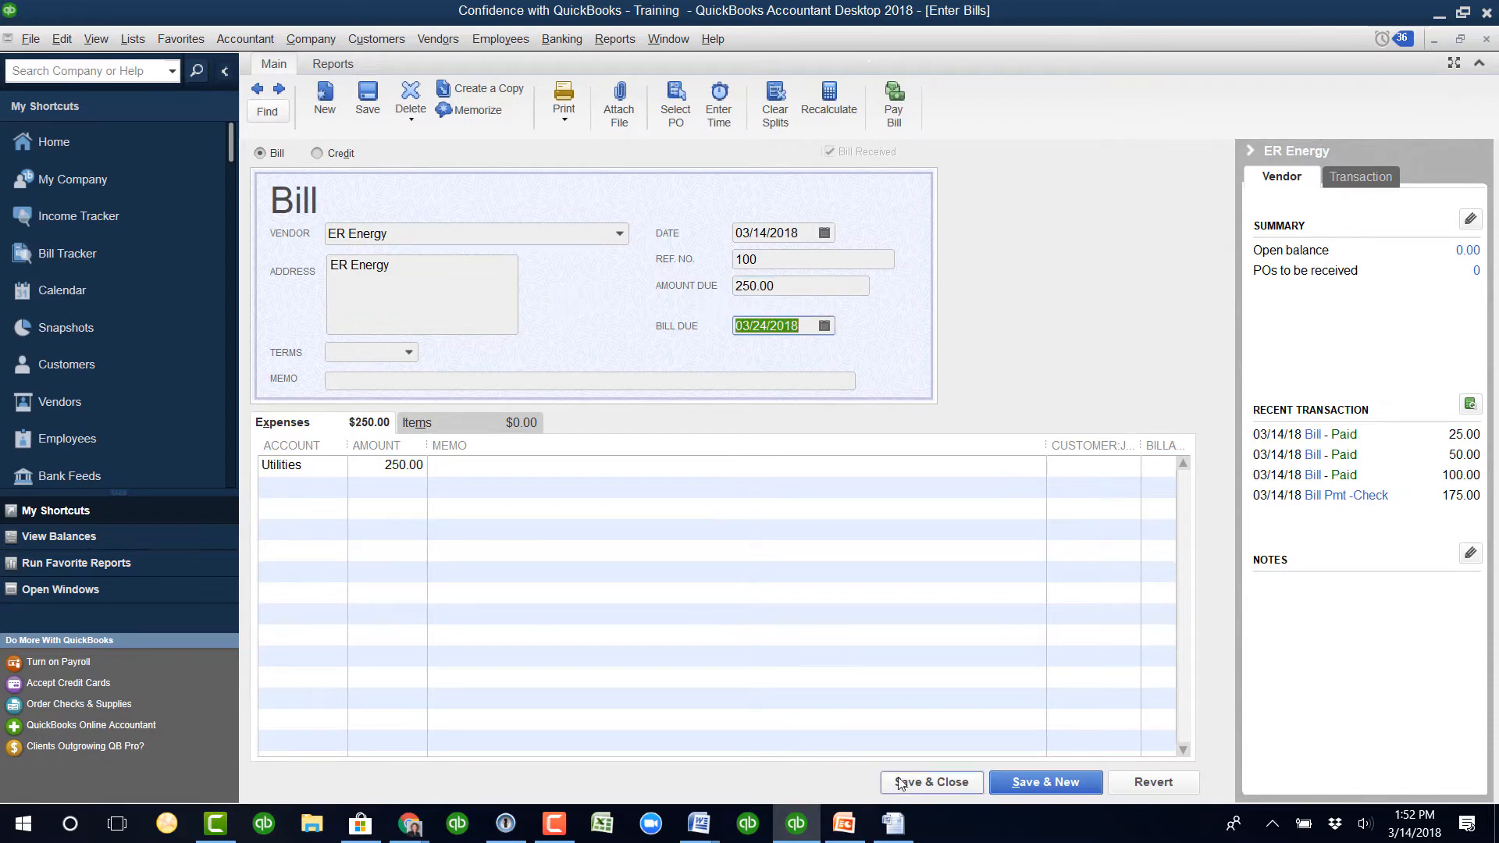
click(930, 783)
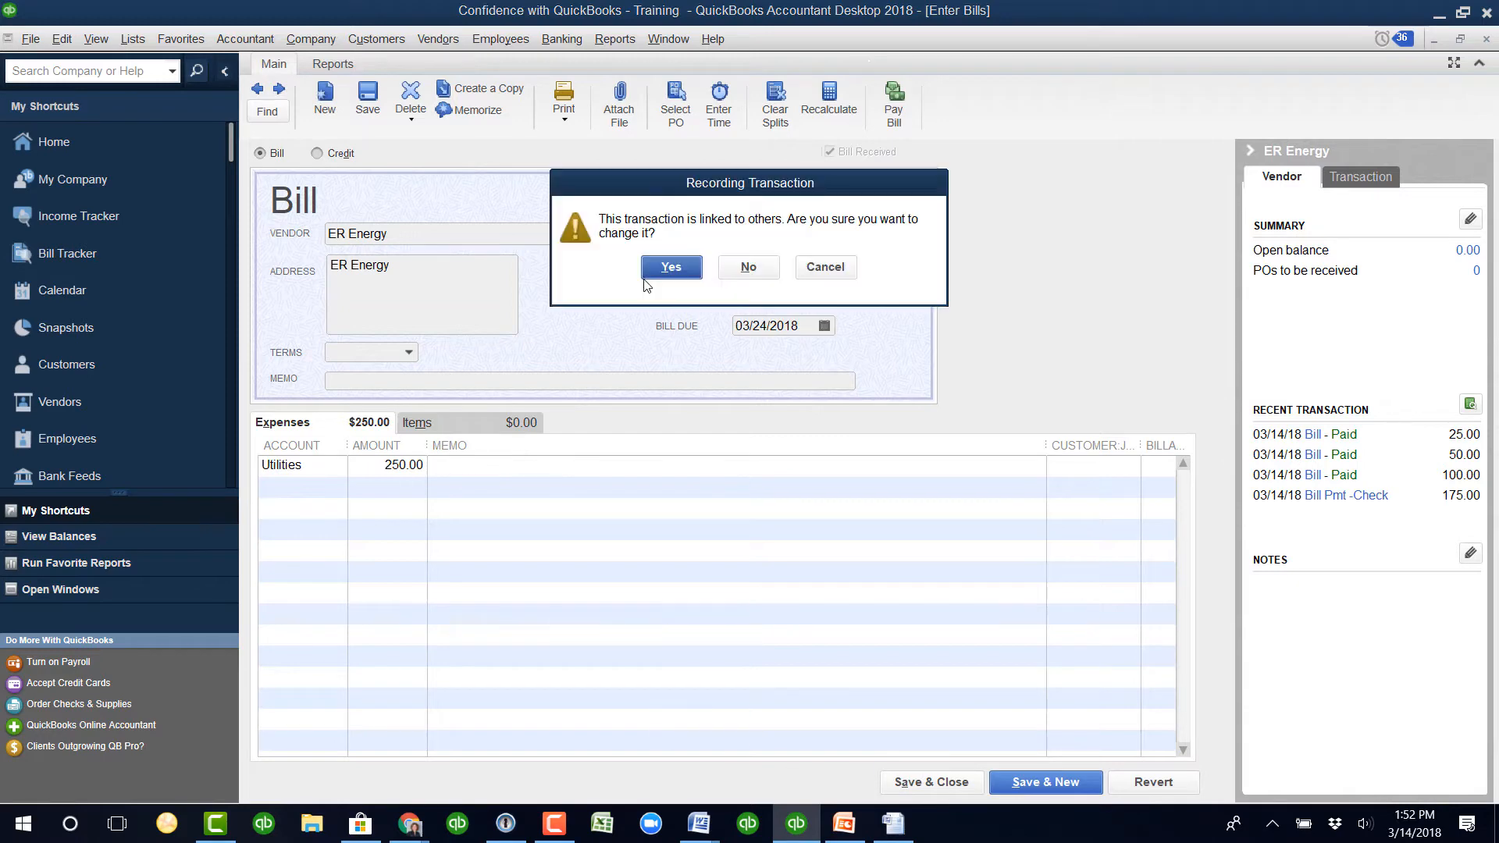
click(670, 267)
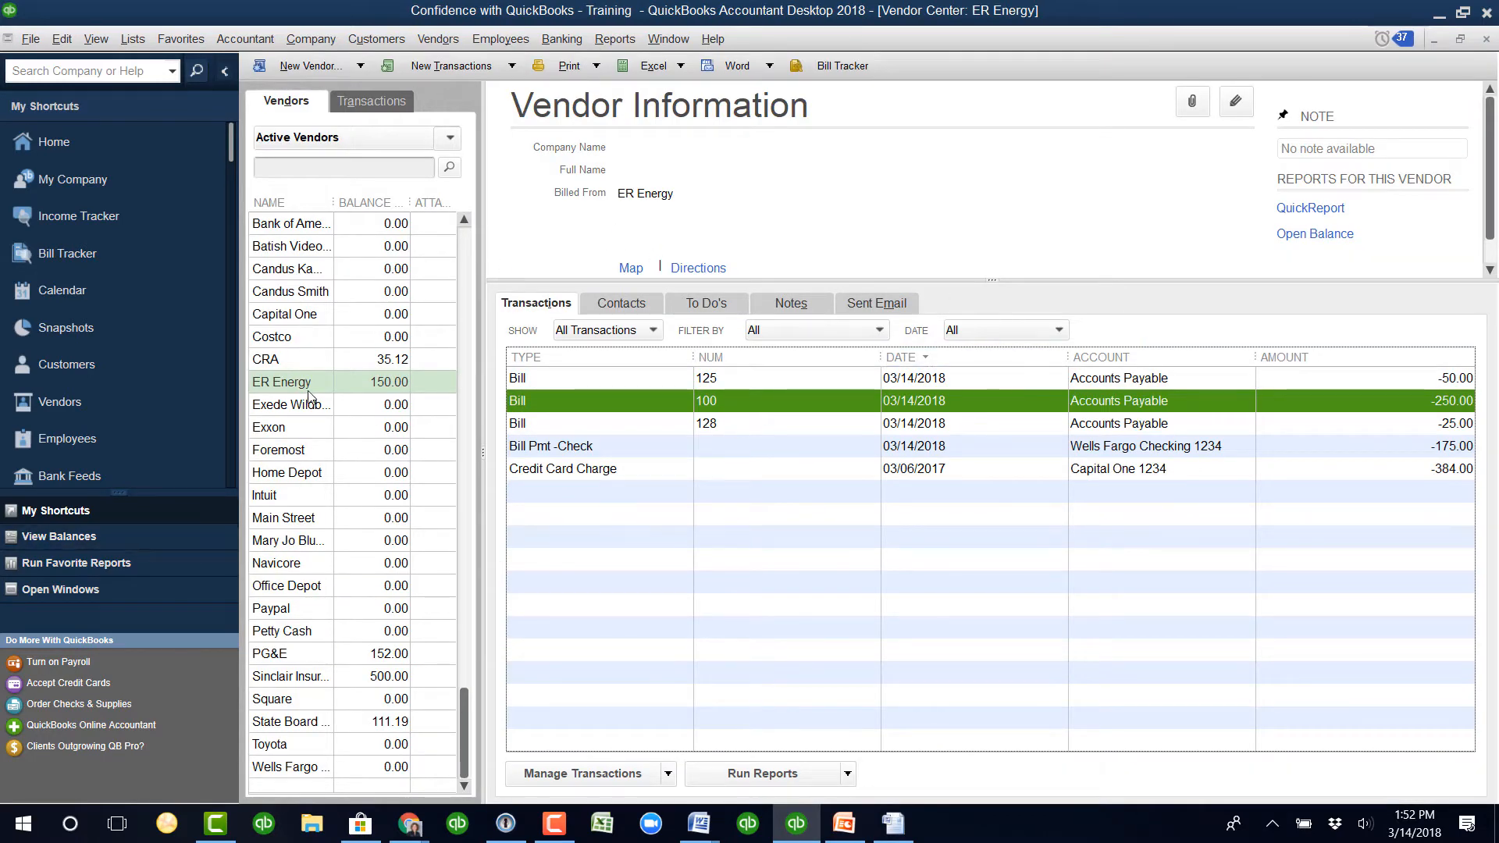
- Switch the Vendor Center Show filter from All Transactions to Balance Details
click(652, 329)
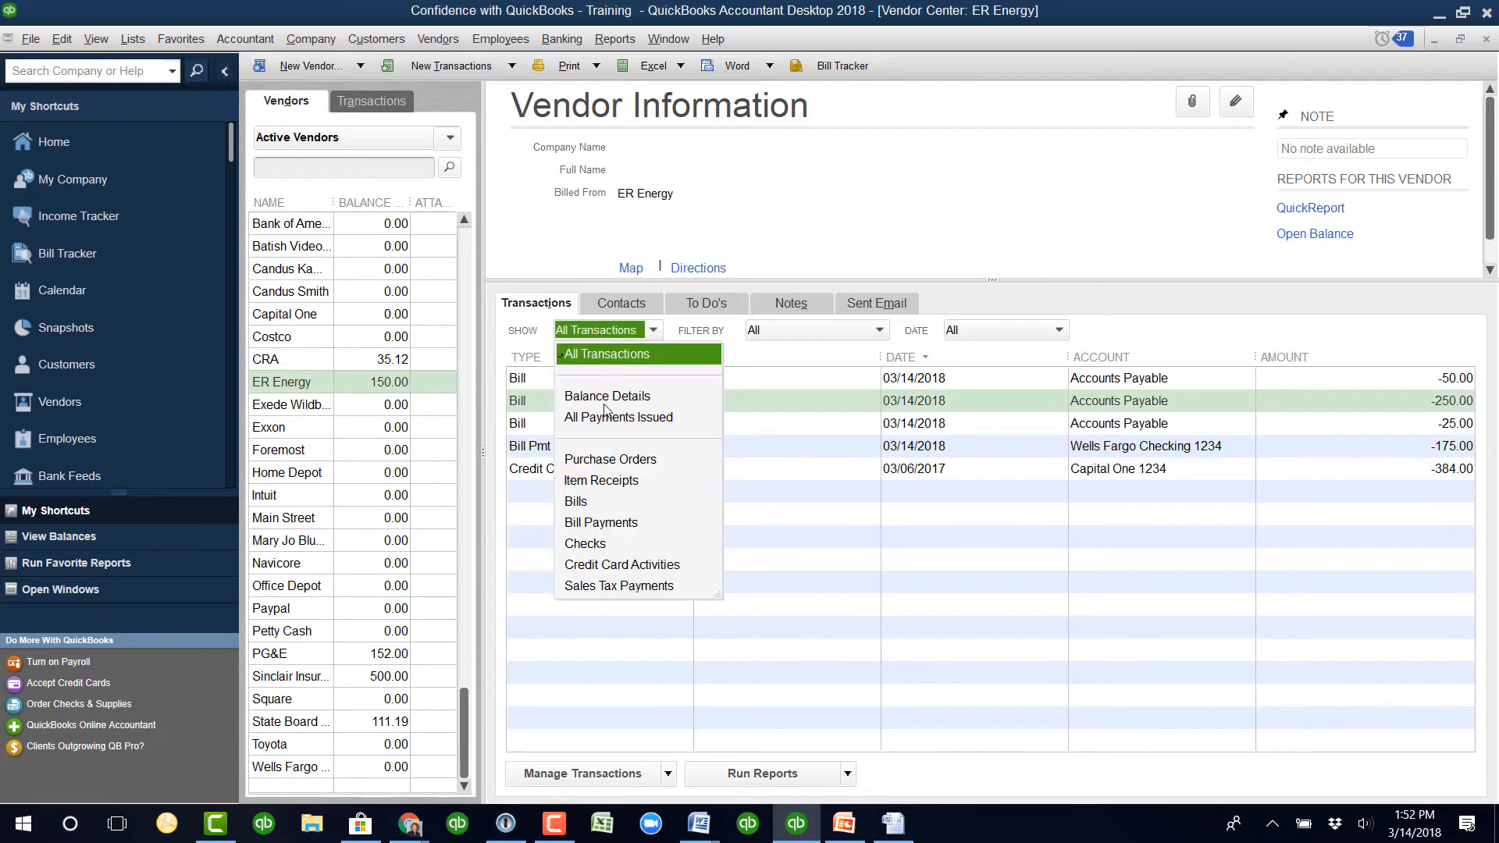
click(606, 395)
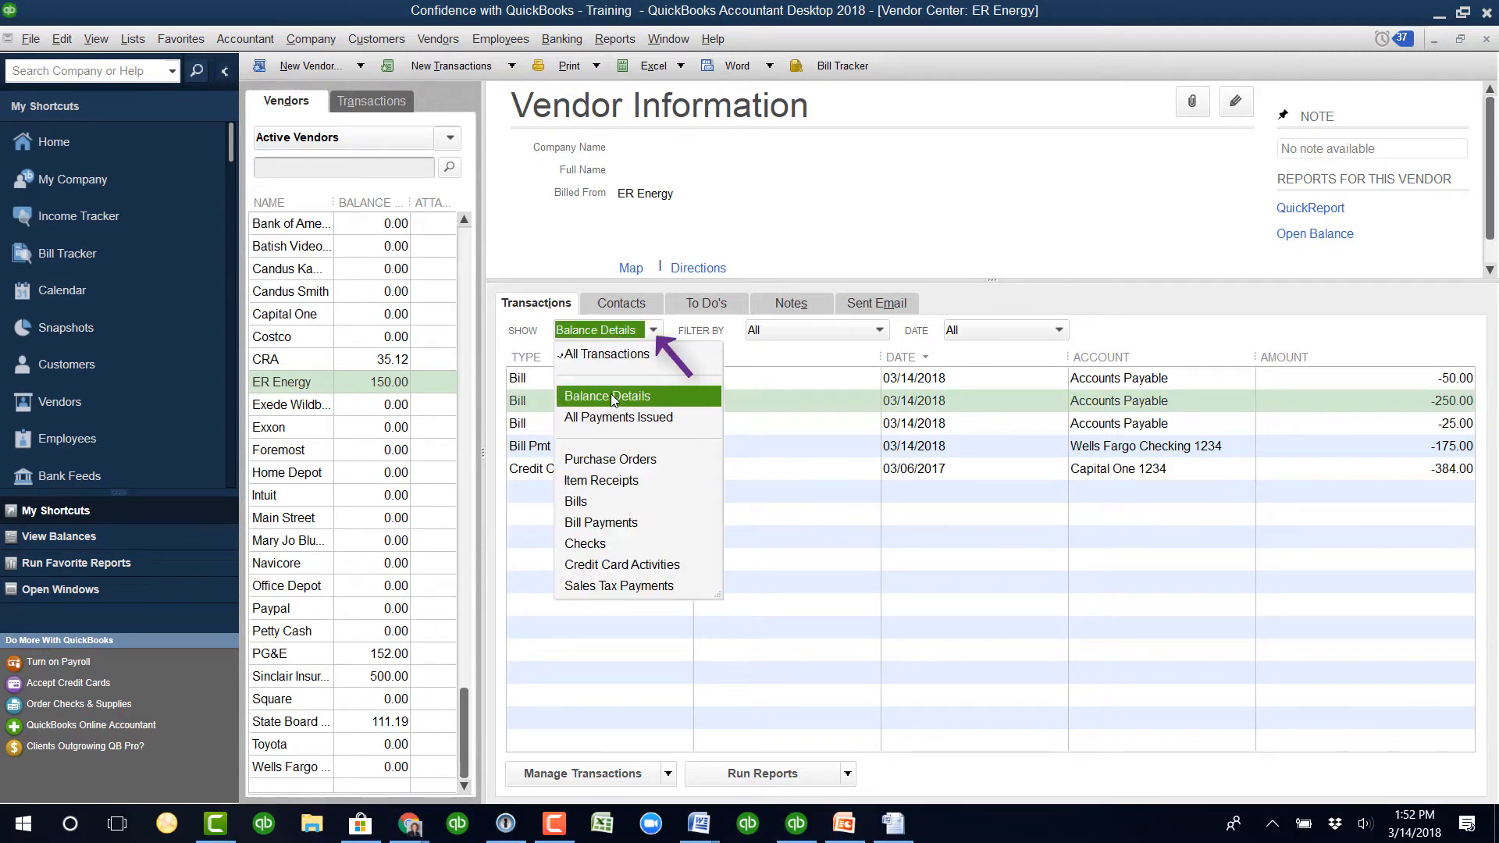
click(607, 396)
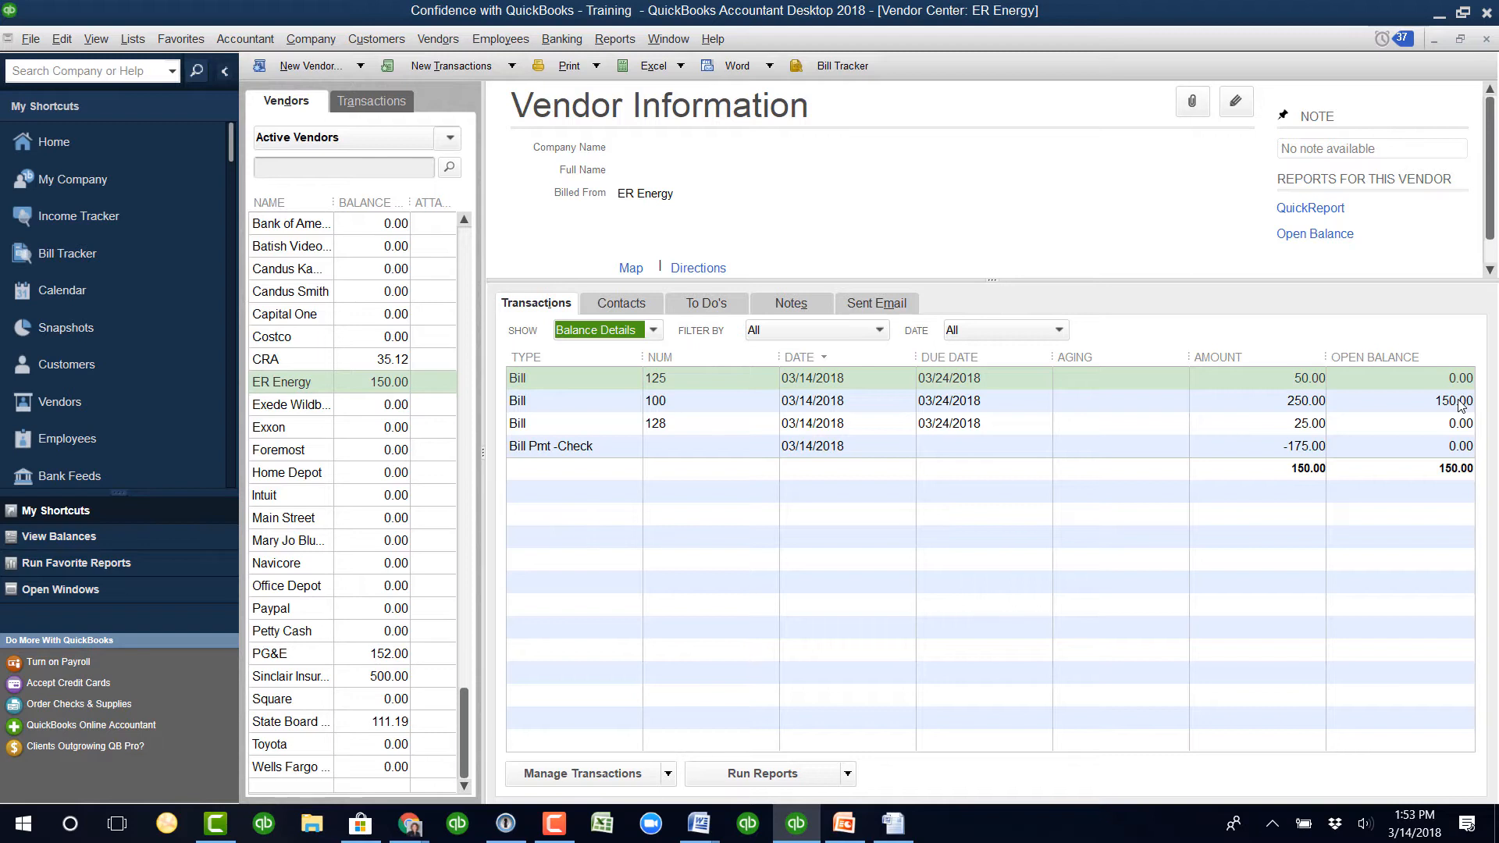
mouse_move(1402, 438)
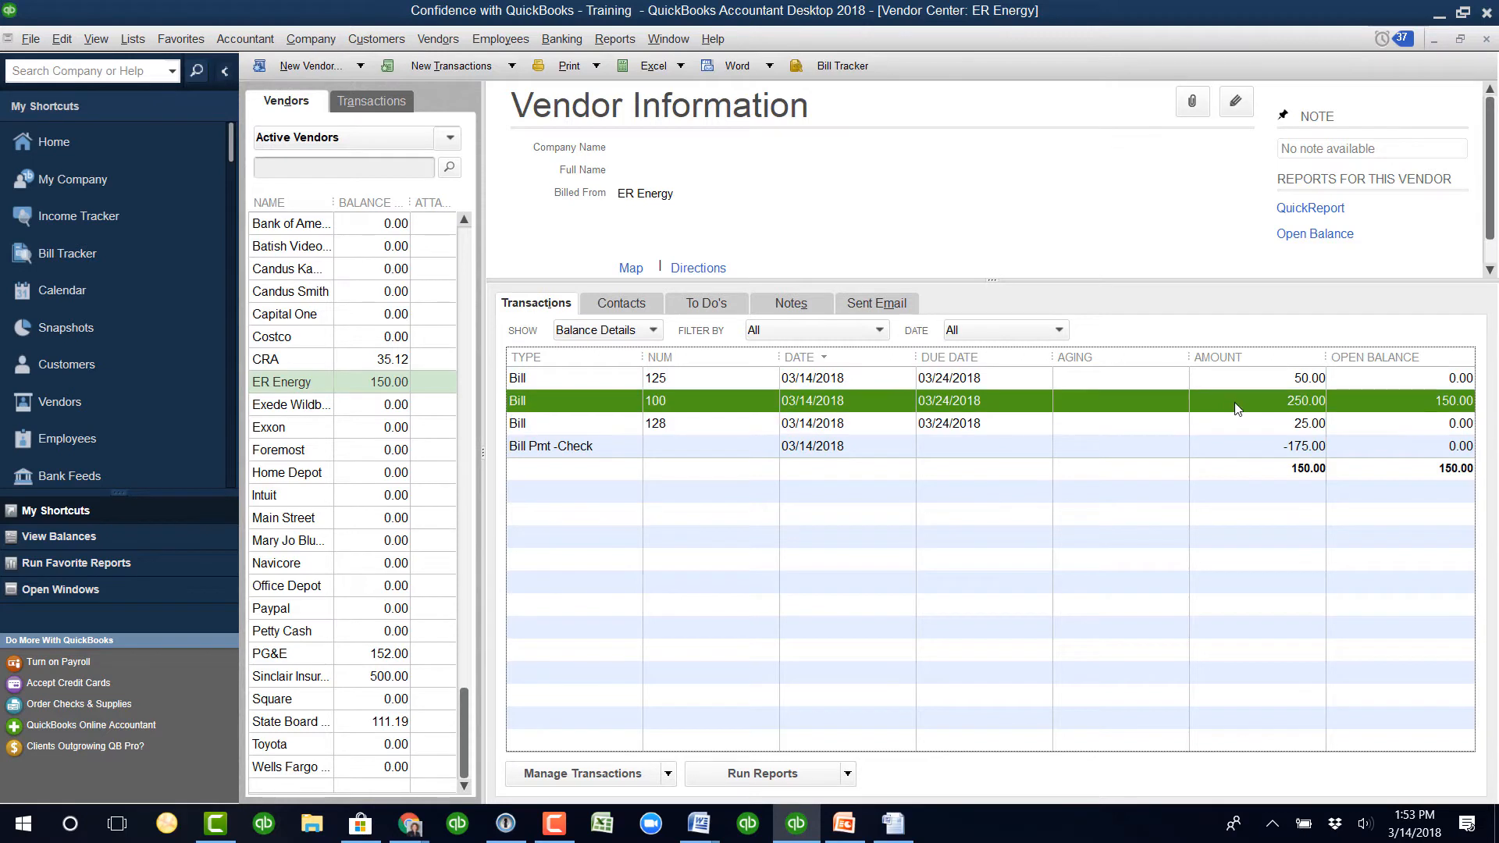
mouse_move(1388, 432)
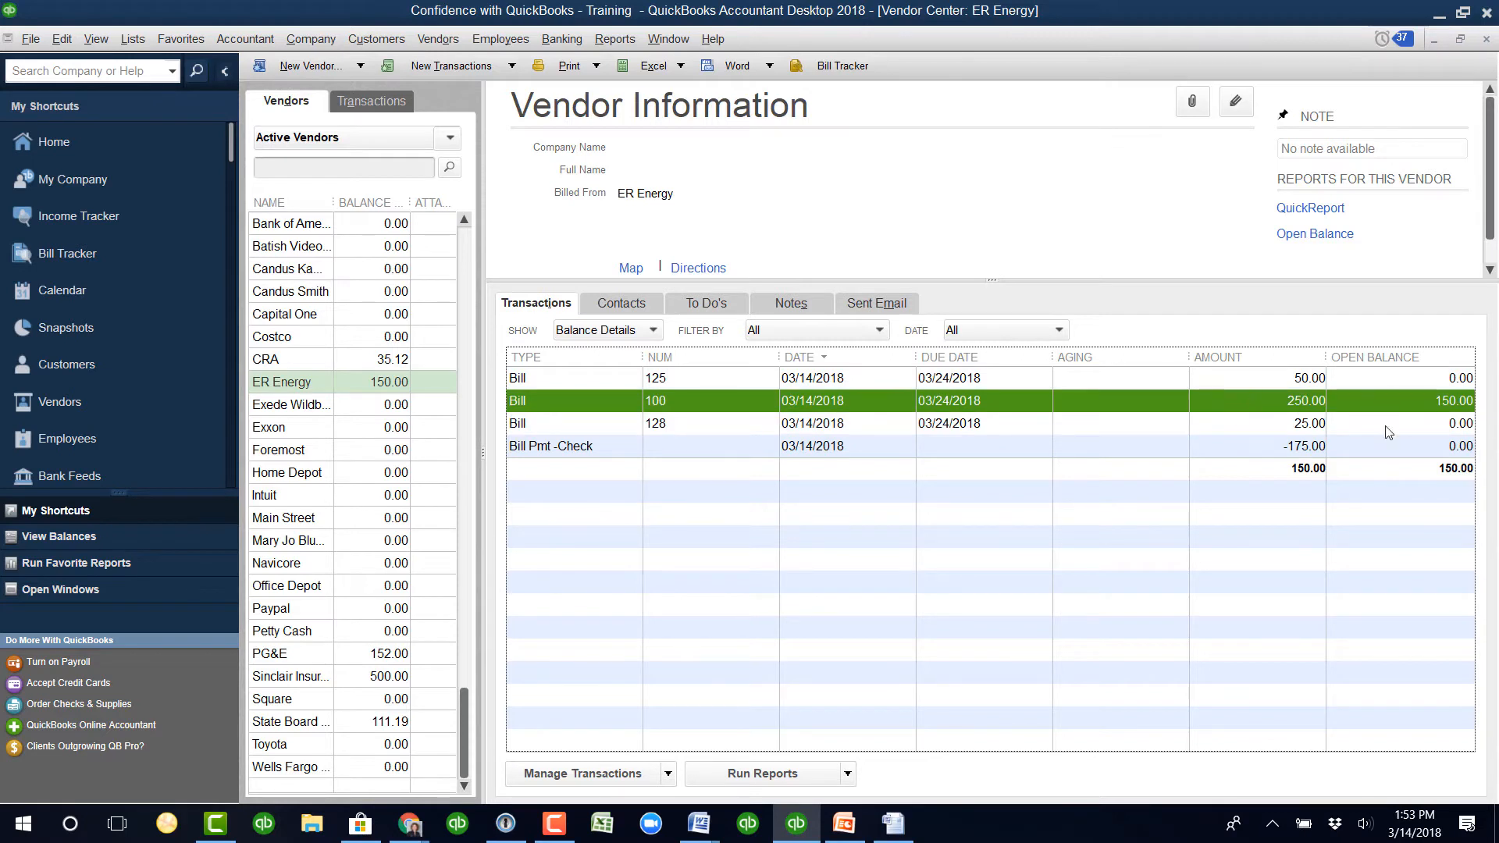
click(450, 65)
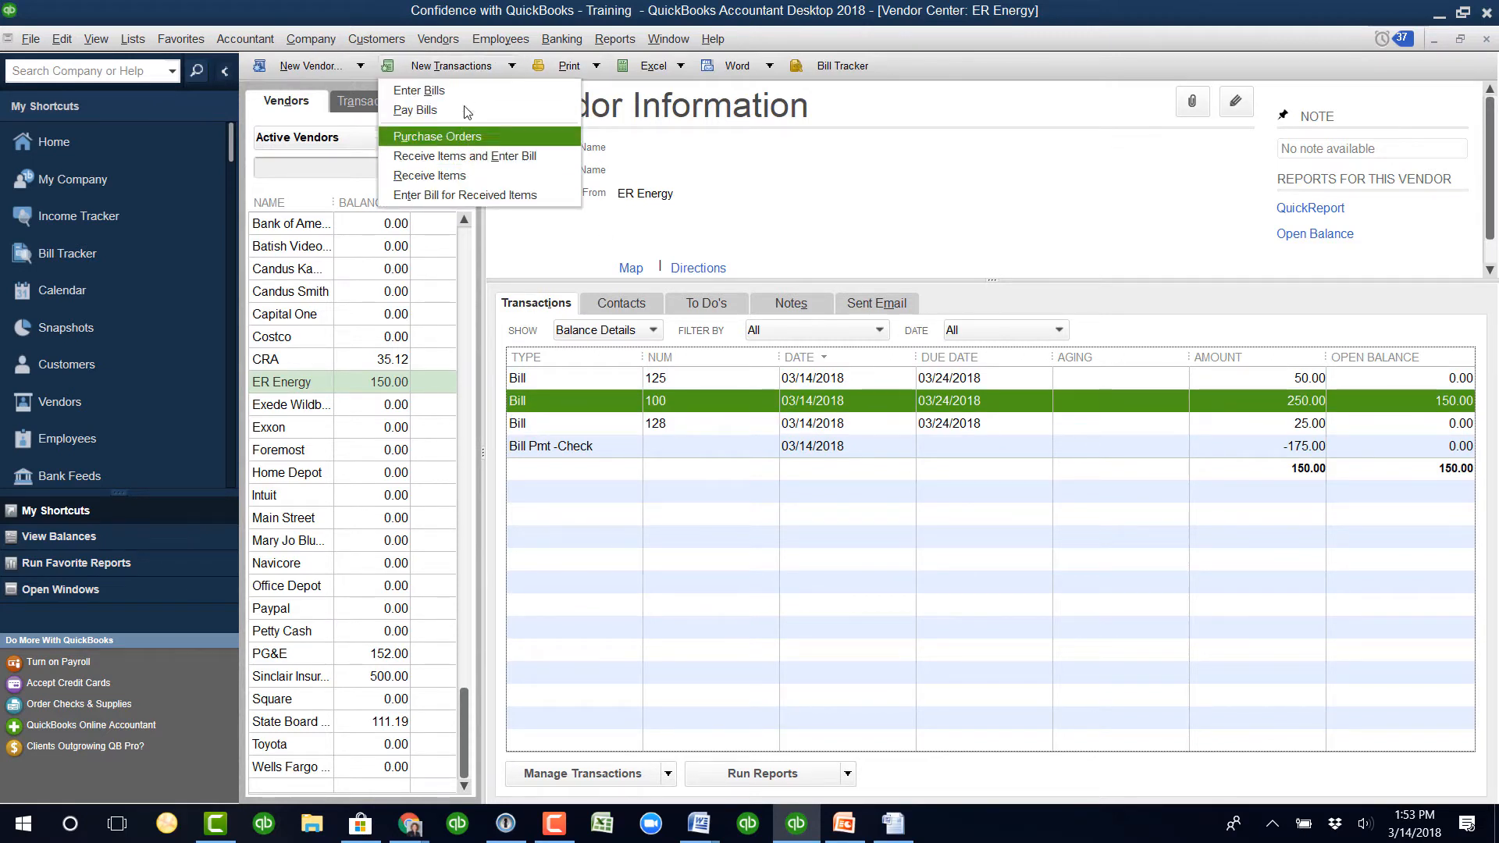
click(414, 110)
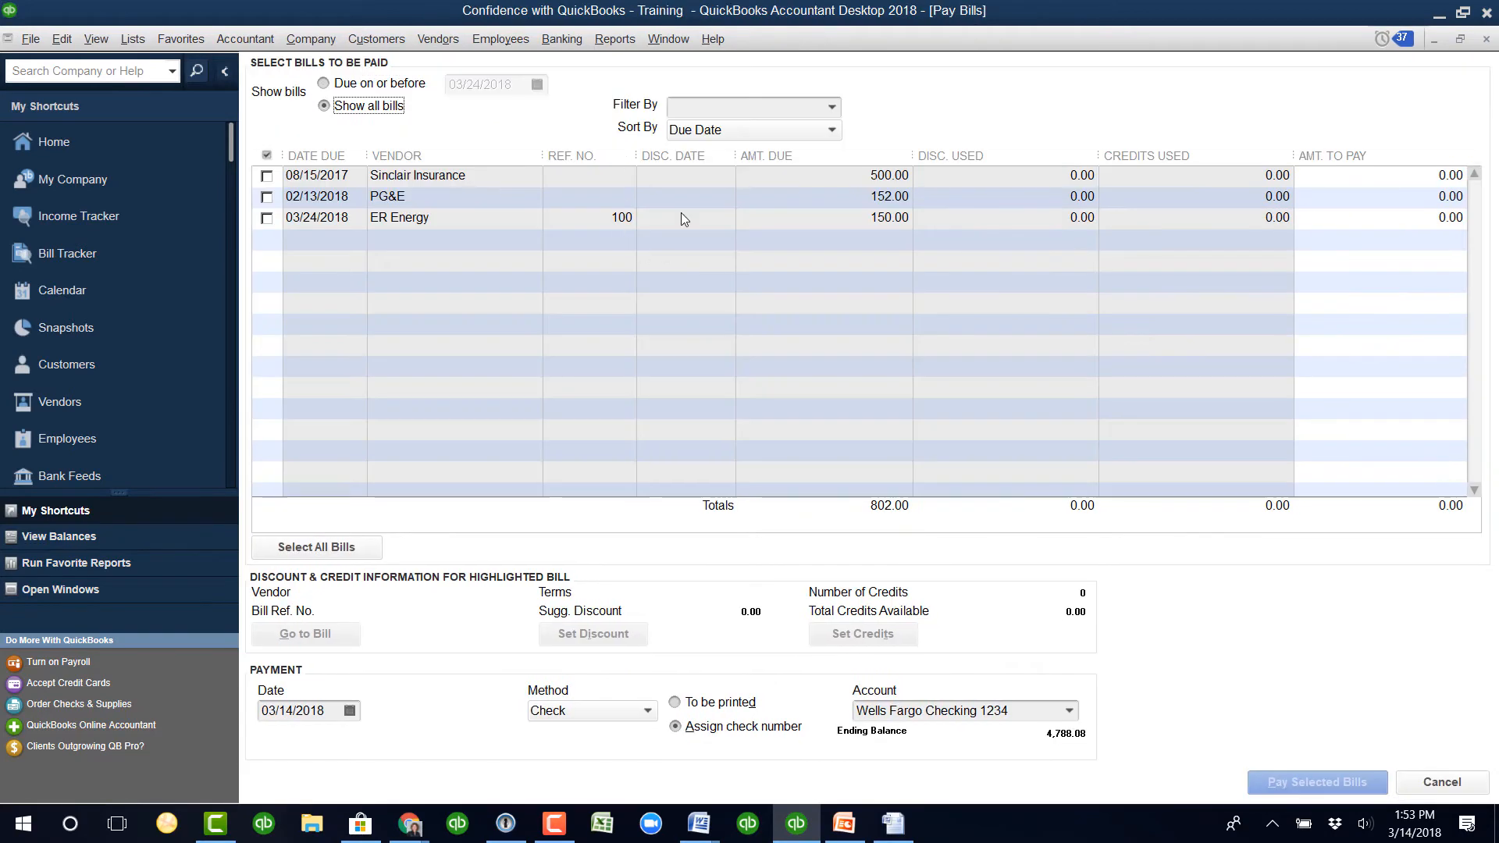
click(267, 218)
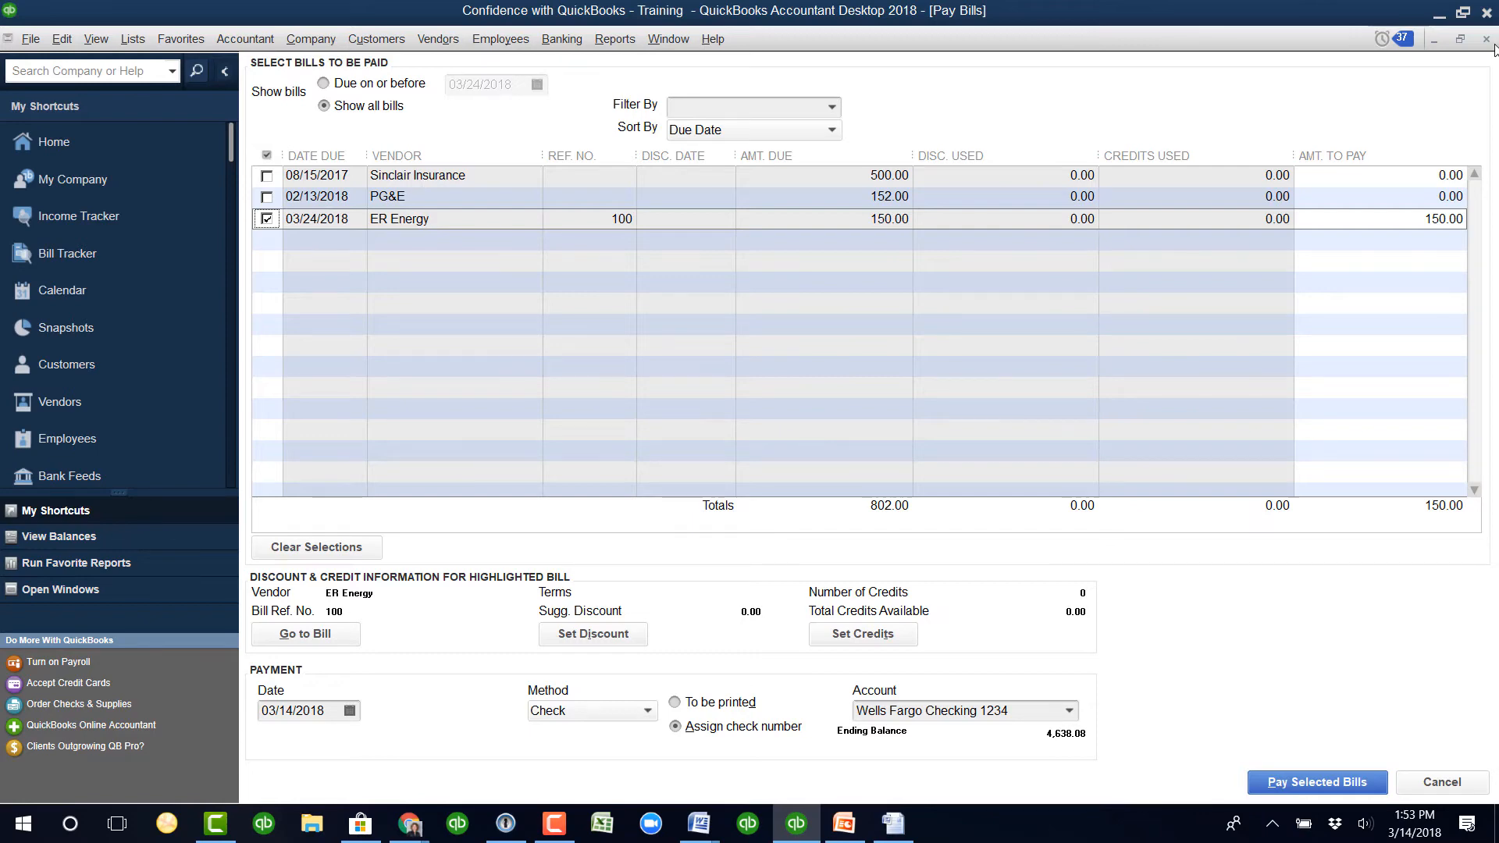
mouse_move(1445, 76)
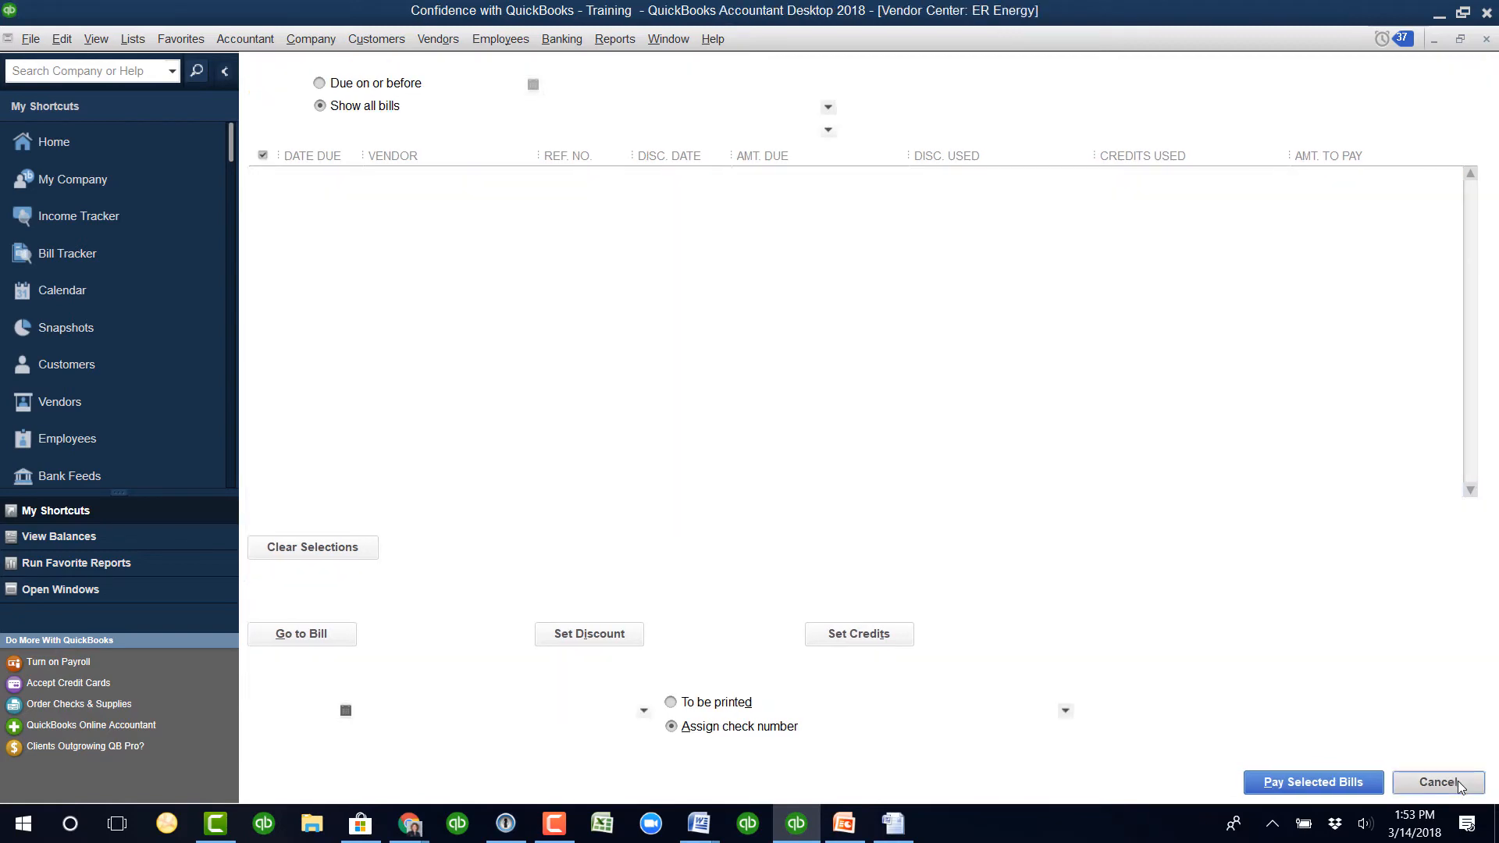
- Leave Pay Bills, then expand Module 2: Vendor Center on the course site and view a lesson's comments
click(1438, 782)
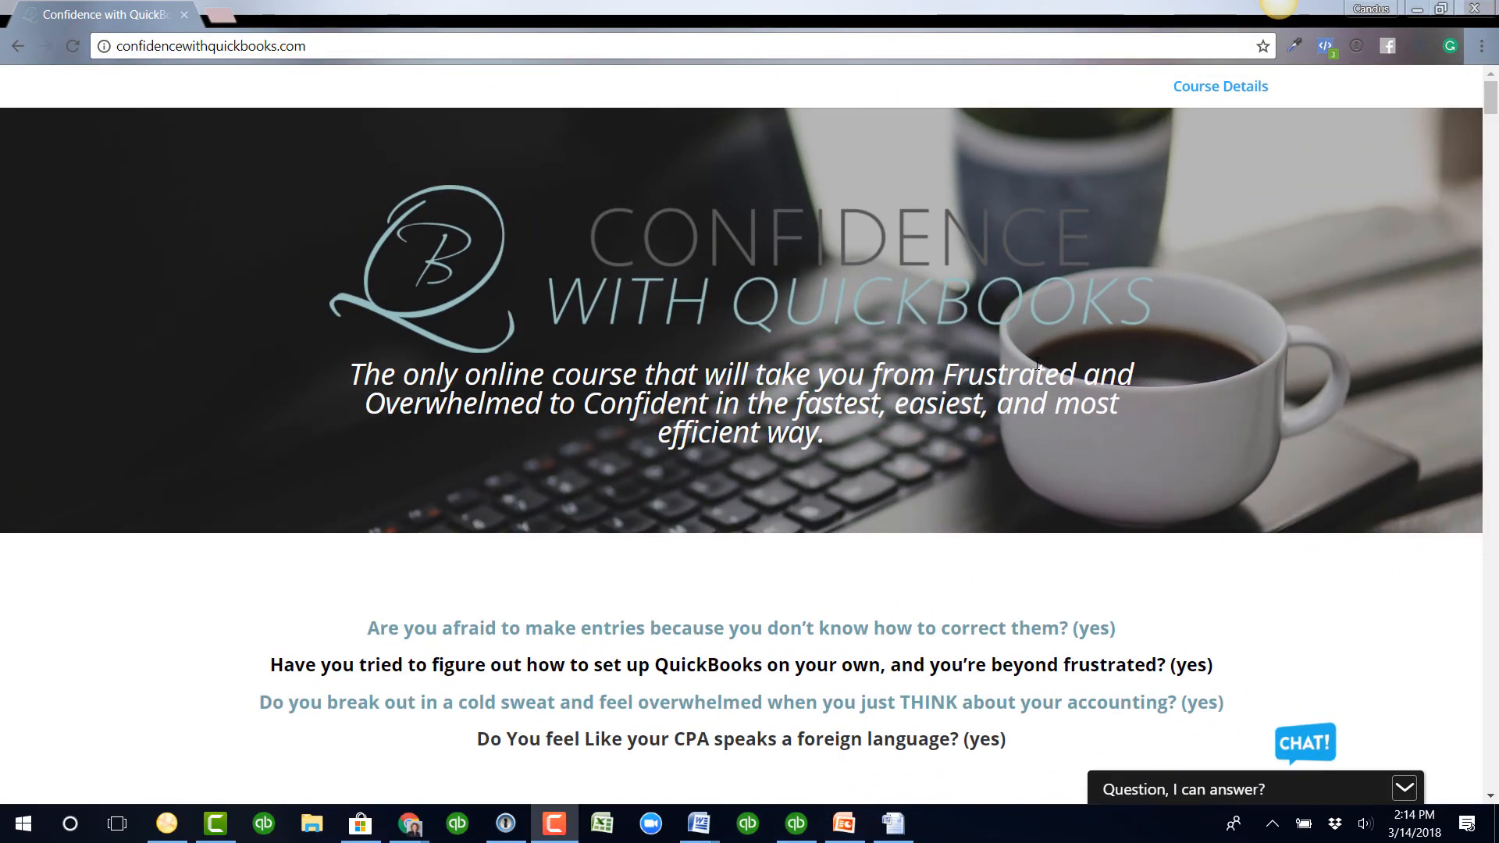
scroll(down, 3)
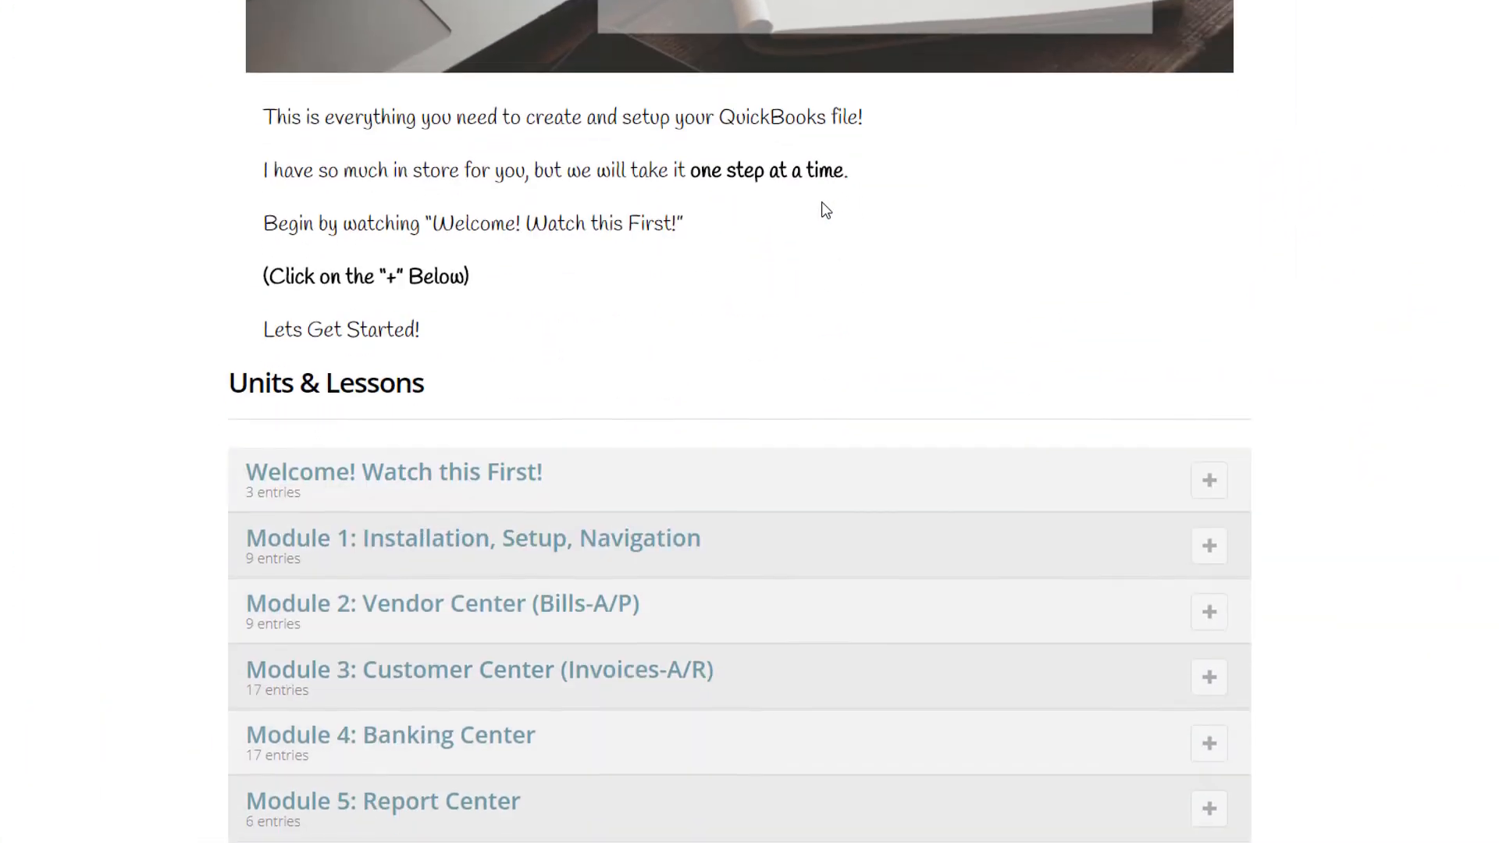
scroll(down, 3)
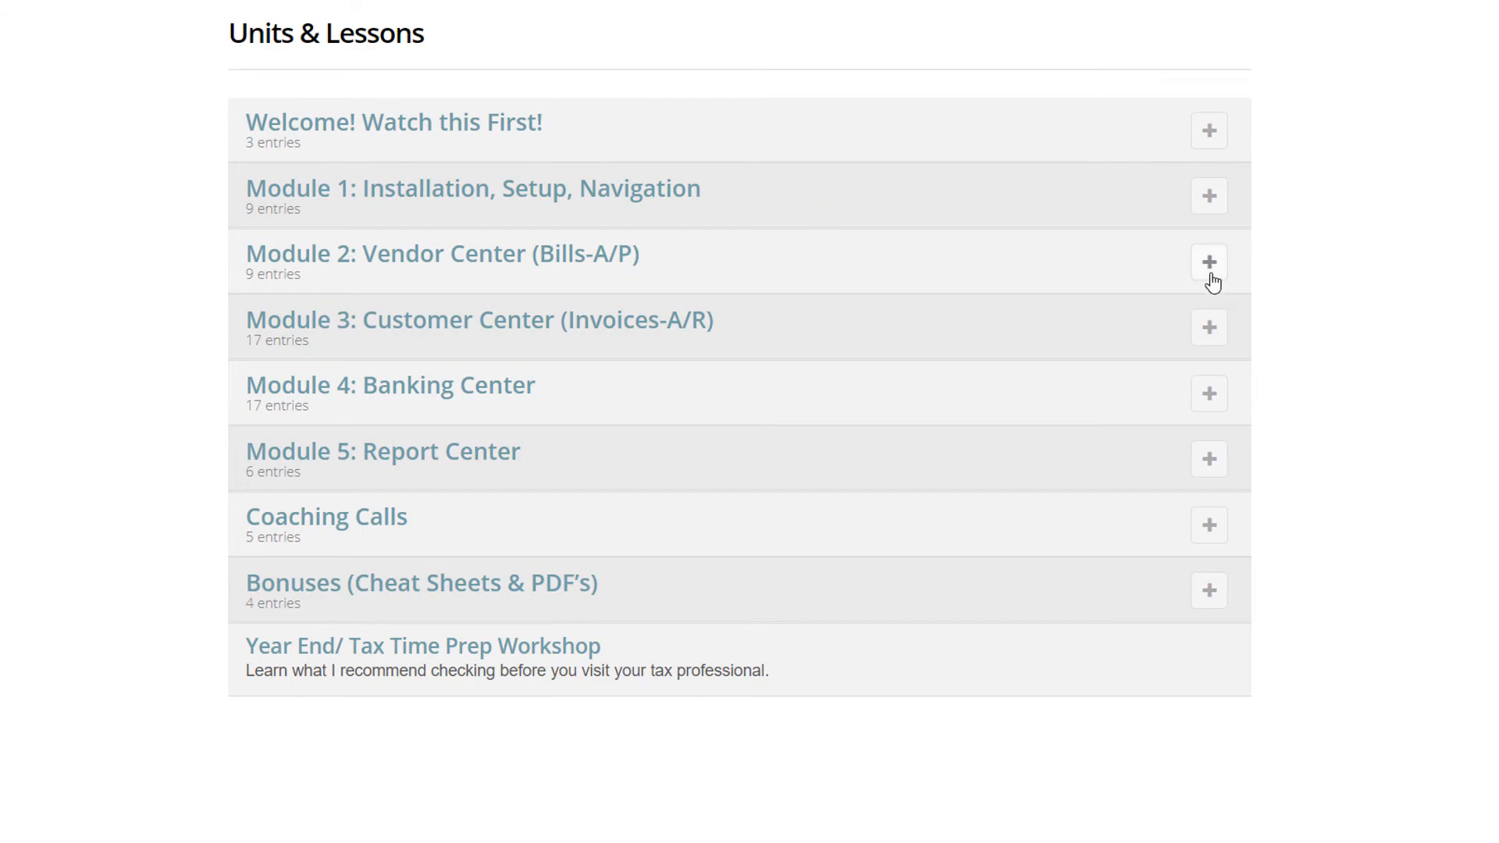
click(1208, 262)
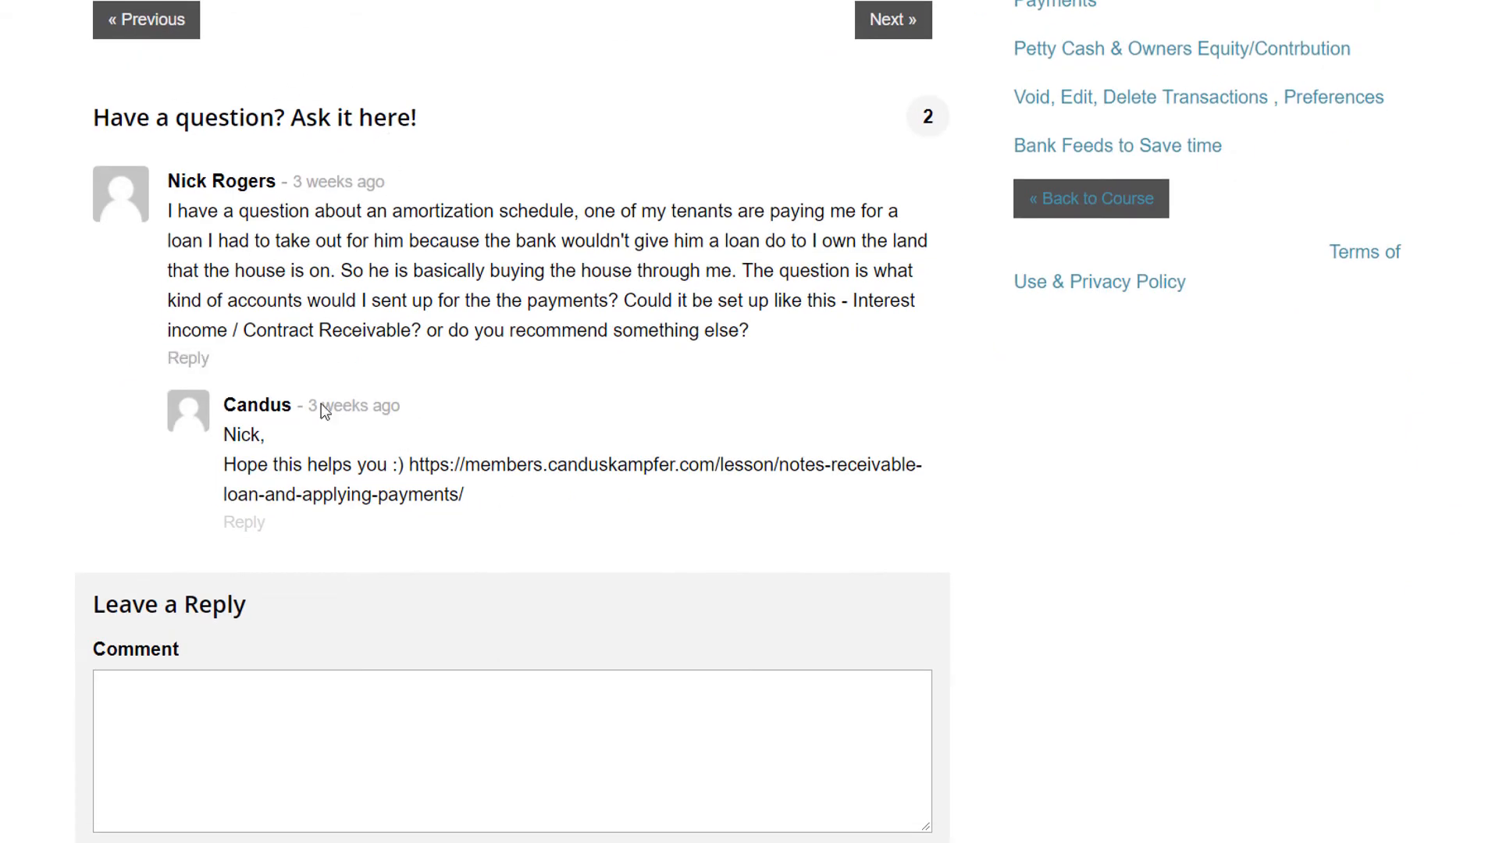
scroll(down, 3)
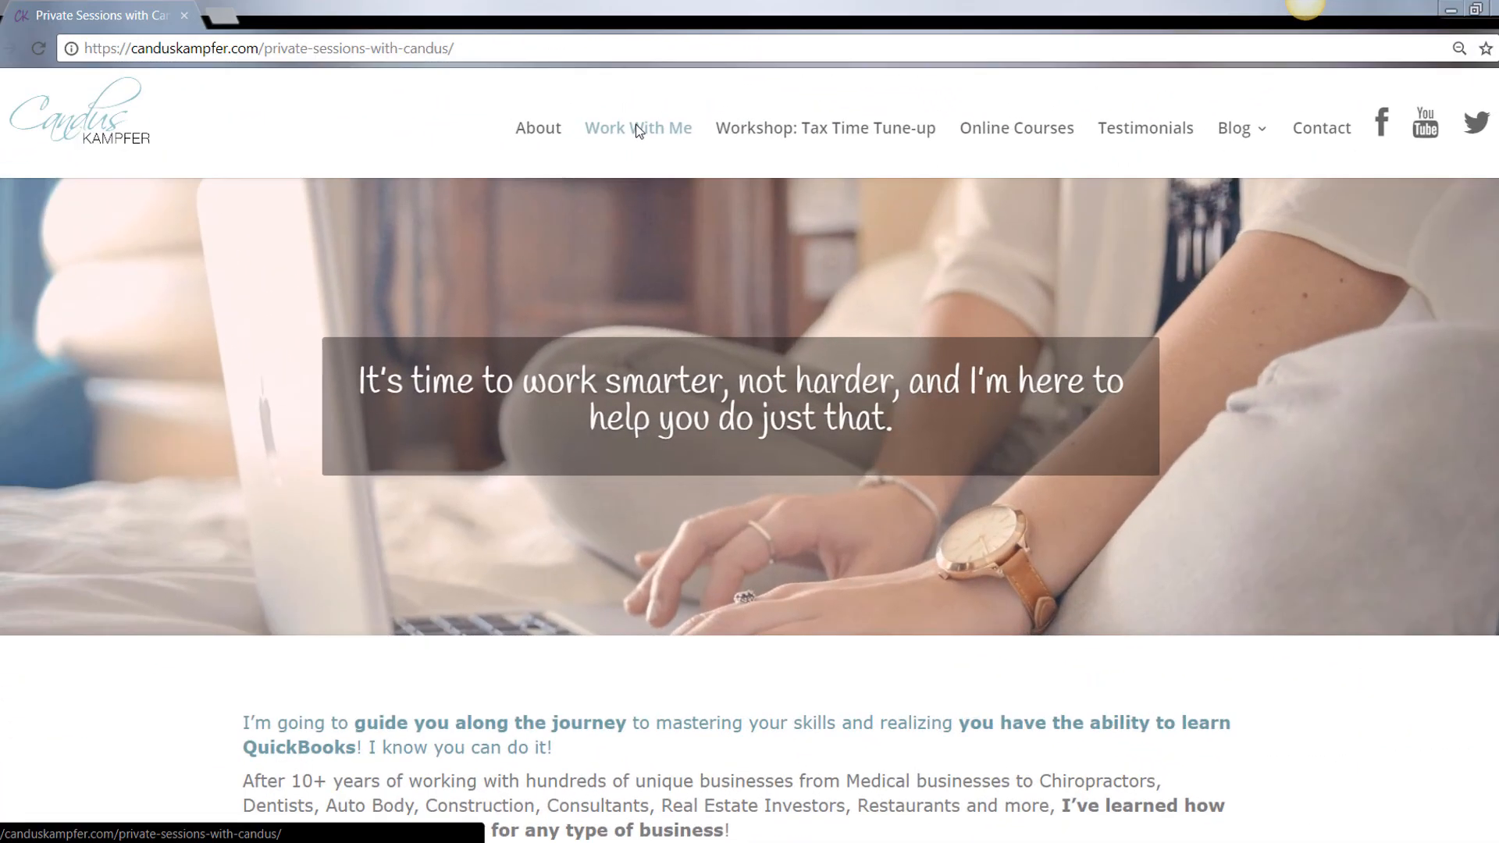
- Scroll the Work With Me page down to the Consultation and Private Session sections
scroll(down, 3)
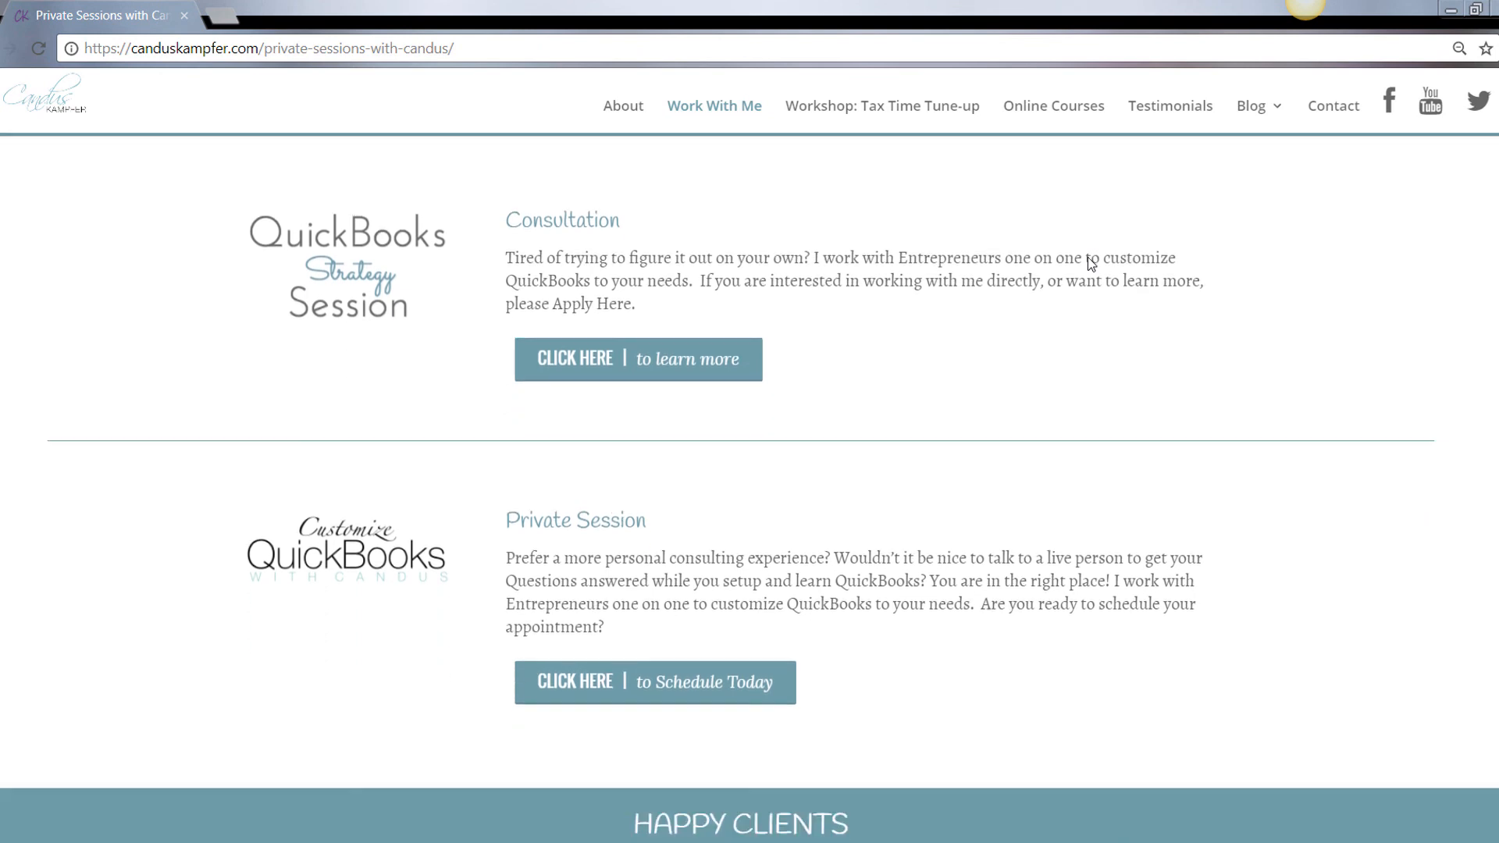
mouse_move(694, 385)
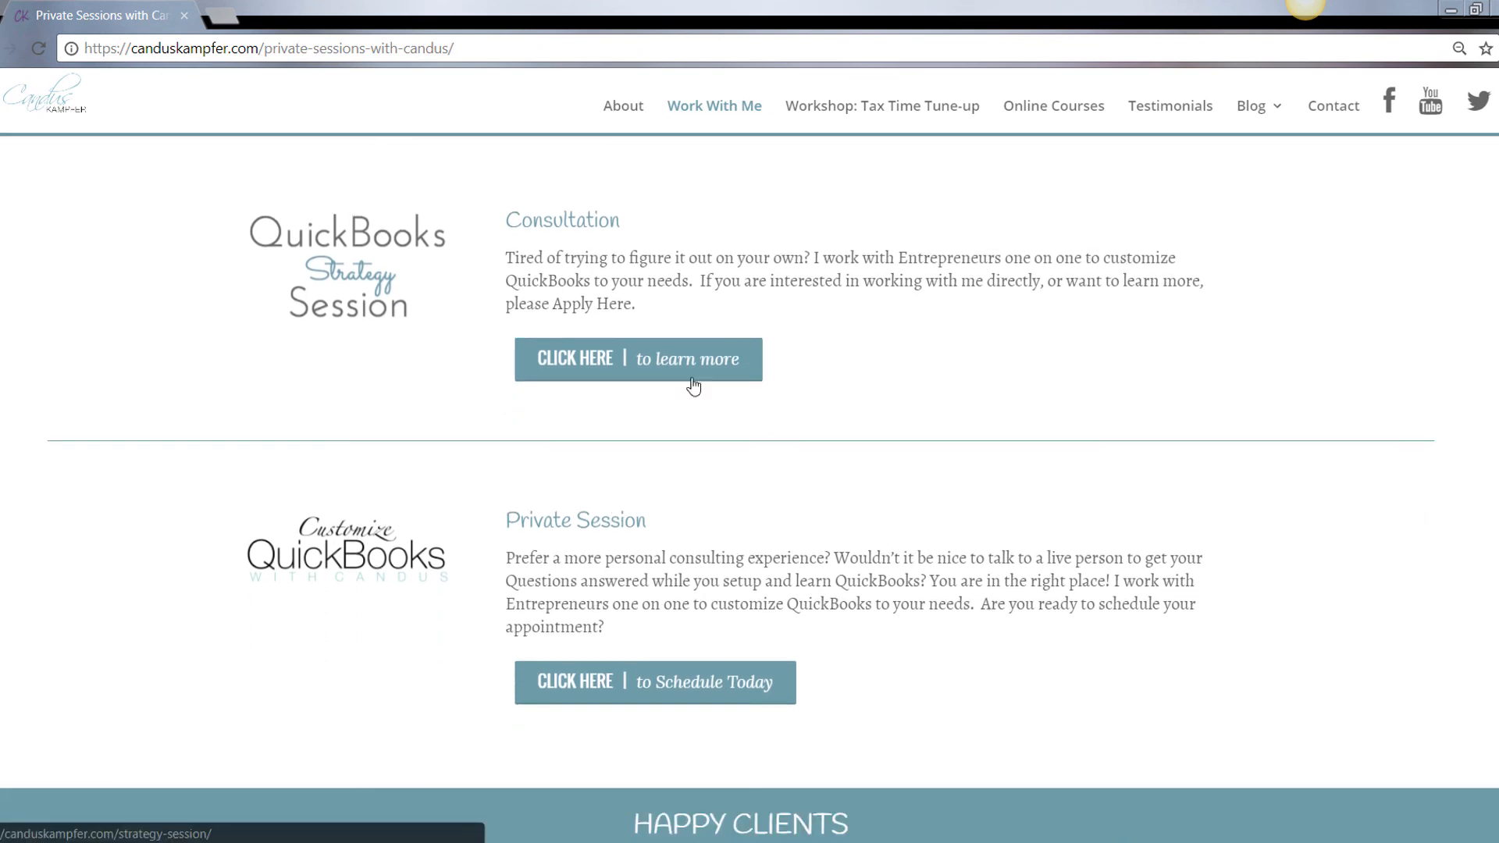